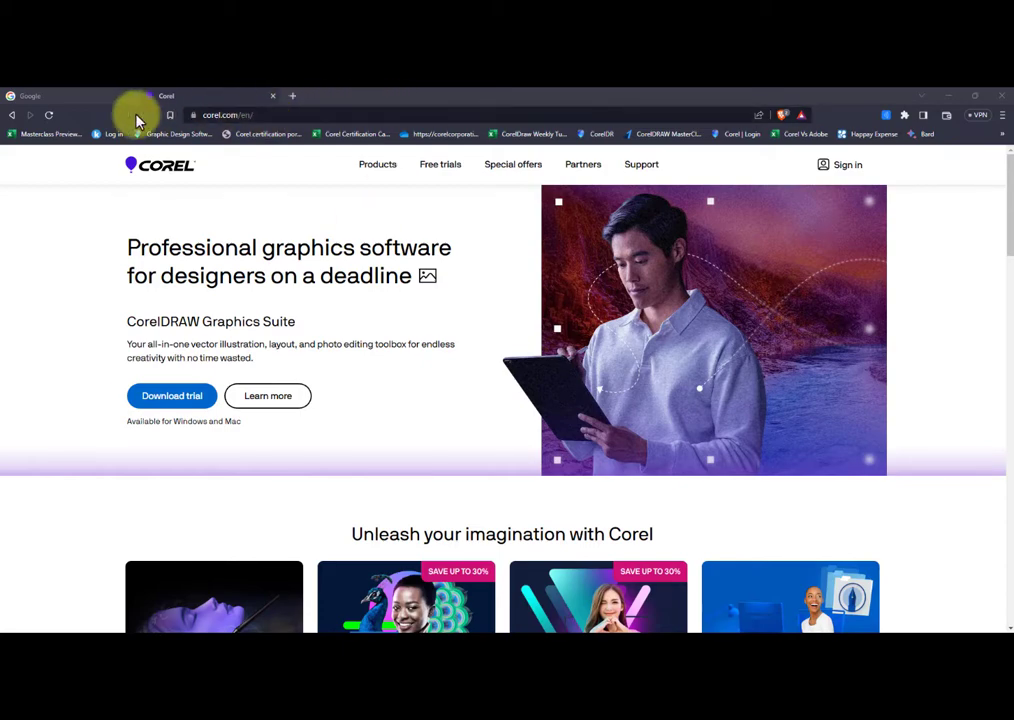
From corel.com reach coreldraw.com's Products menu and choose CorelDRAW Graphics Suite 2023
{"action": "left_click", "coordinate": [292, 96]}
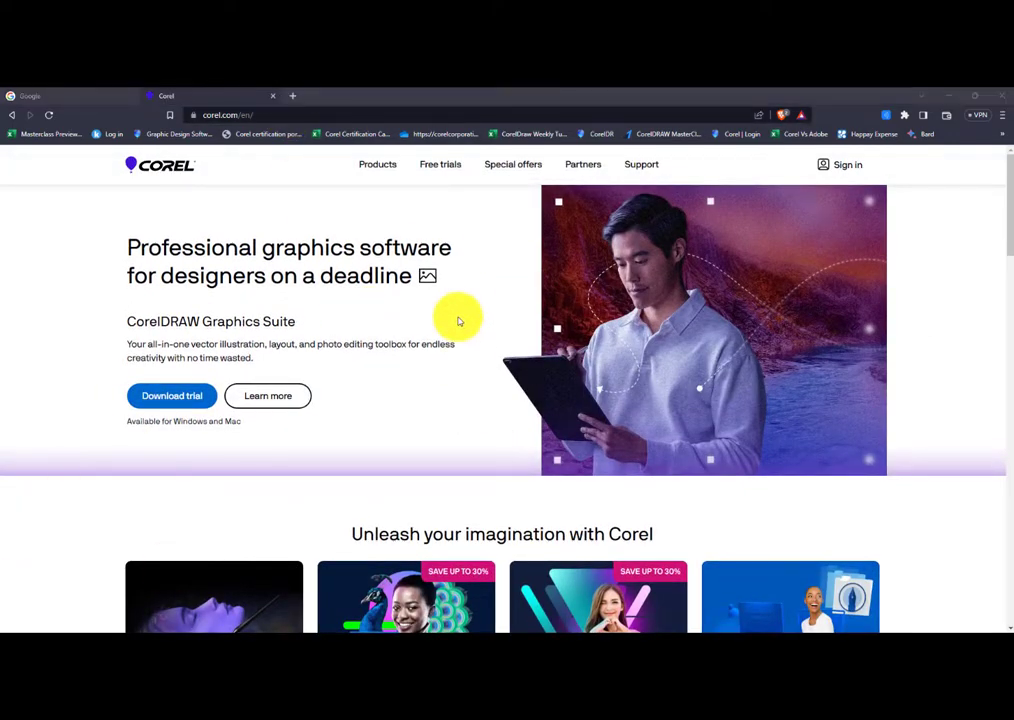
{"action": "mouse_move", "coordinate": [376, 164]}
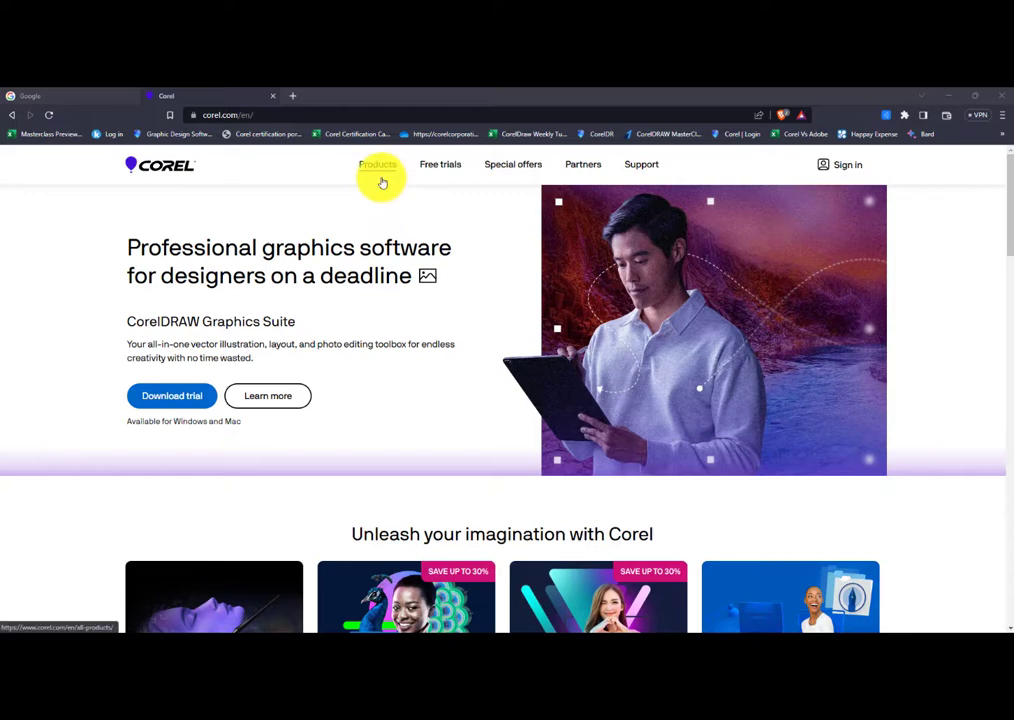
{"action": "left_click", "coordinate": [378, 164]}
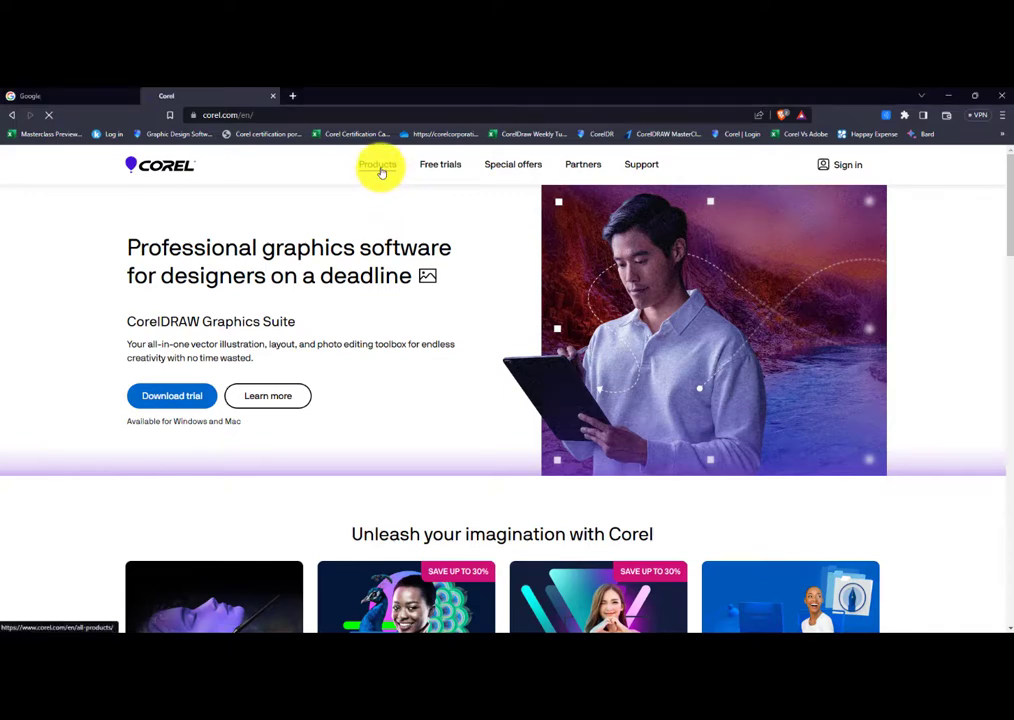
{"action": "left_click", "coordinate": [378, 164]}
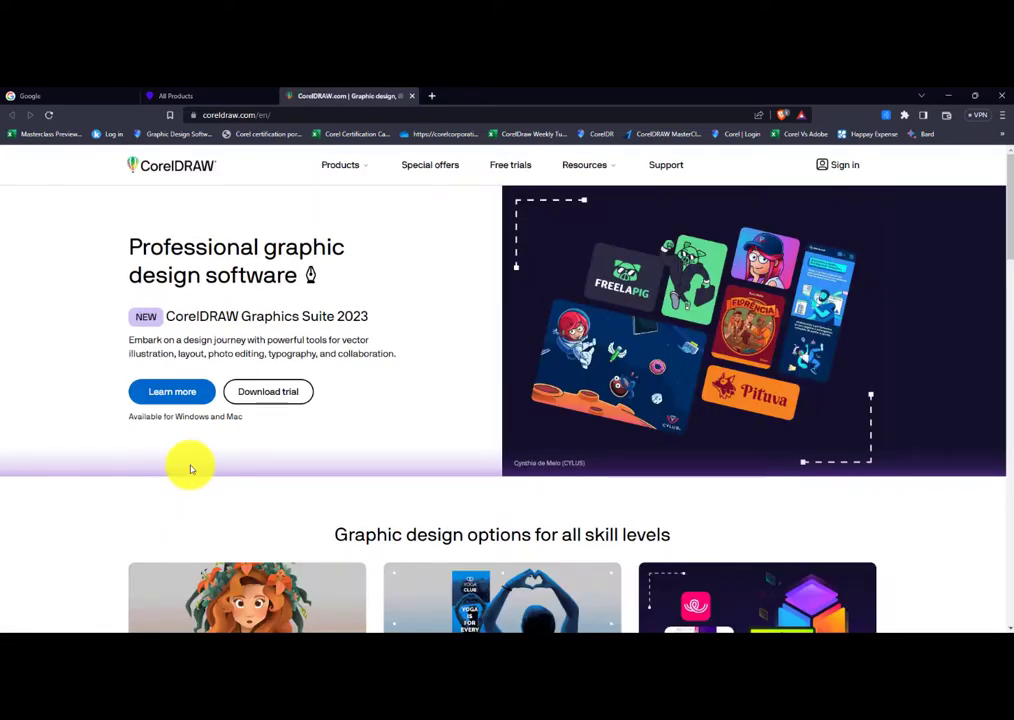
{"action": "mouse_move", "coordinate": [340, 164]}
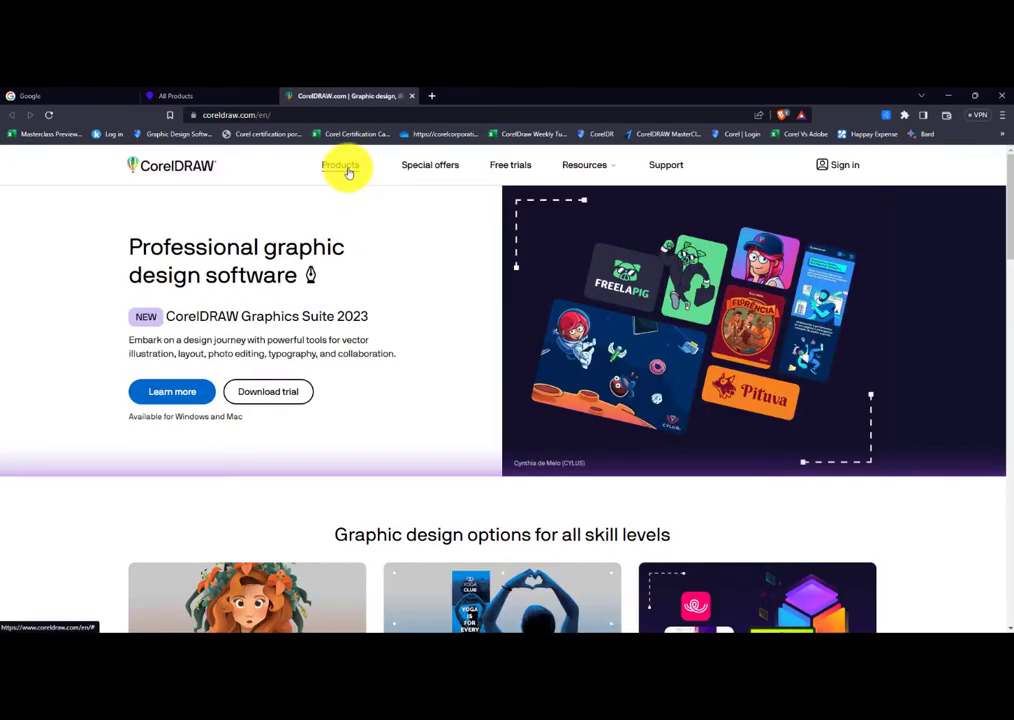
{"action": "left_click", "coordinate": [340, 164]}
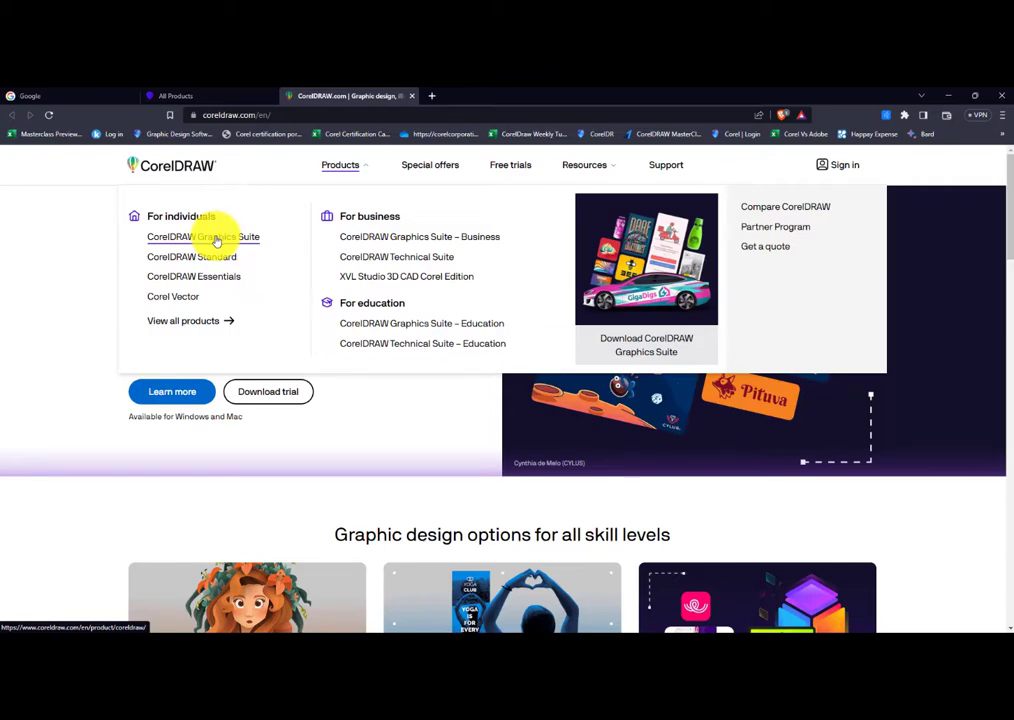
{"action": "left_click", "coordinate": [204, 236]}
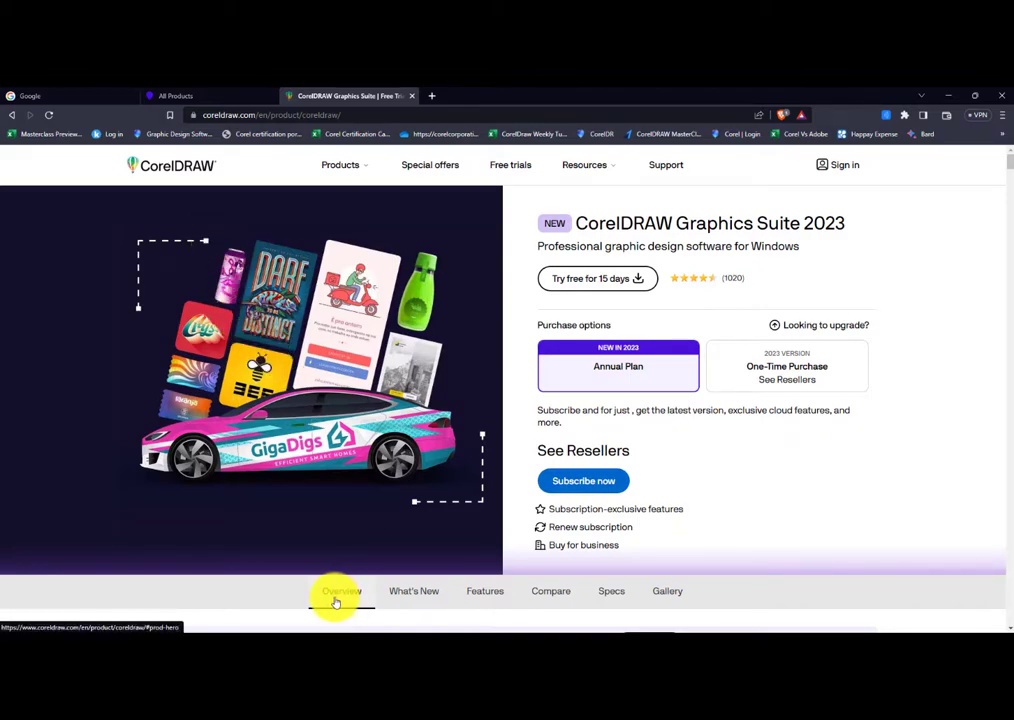
Reveal the Main Applications and Content lists and highlight the clipart line
{"action": "scroll", "scroll_direction": "down", "scroll_amount": 3}
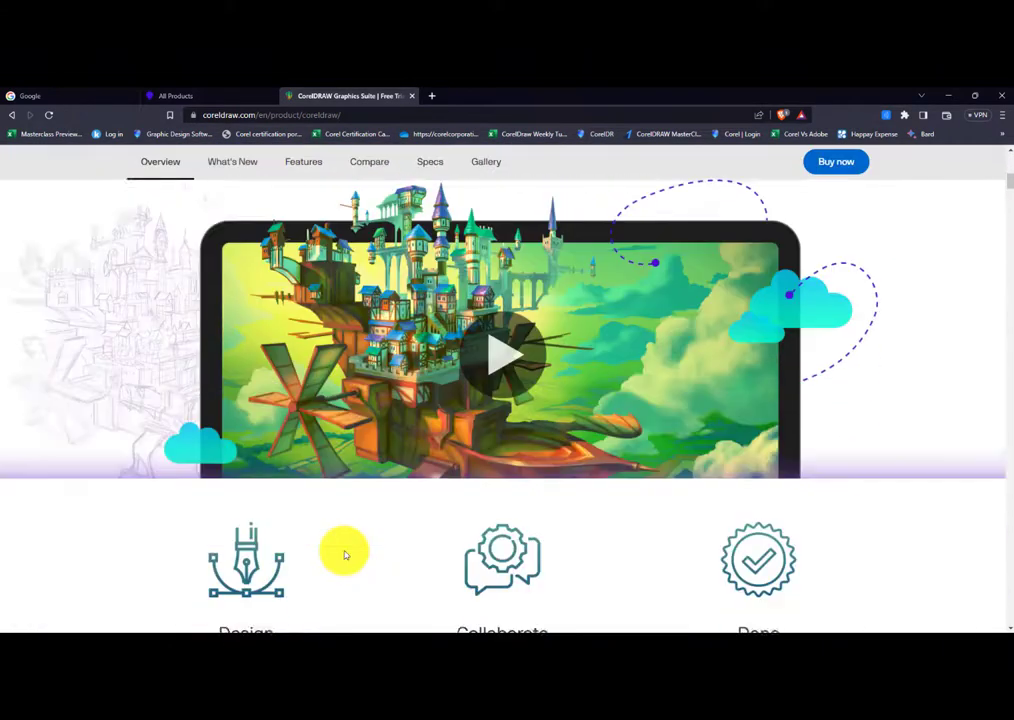
{"action": "scroll", "scroll_direction": "down", "scroll_amount": 3}
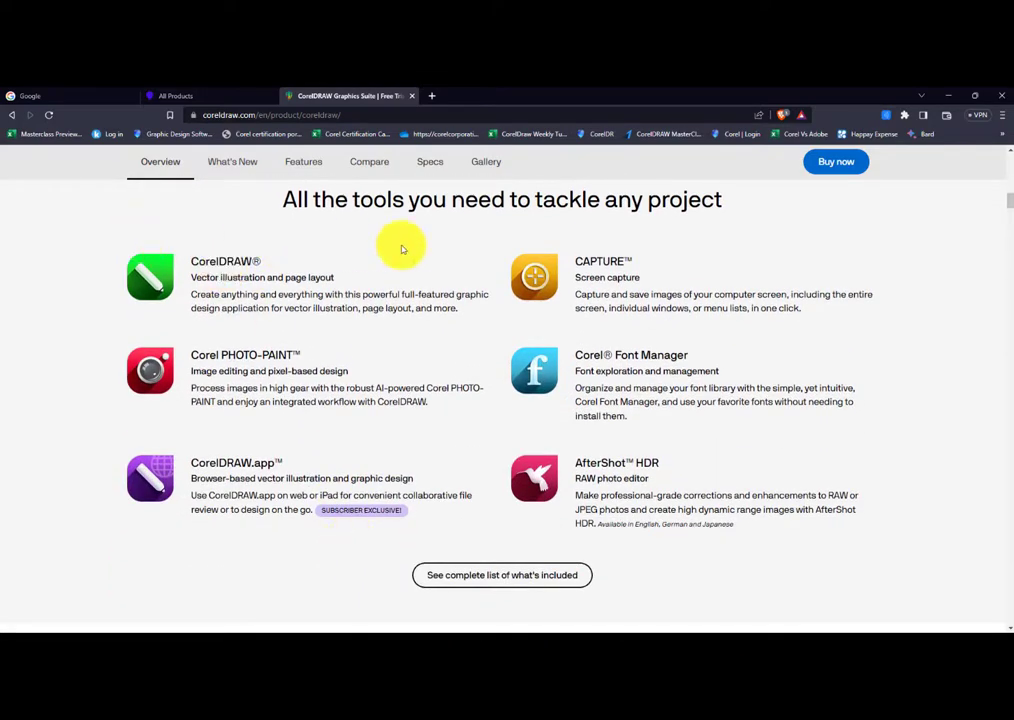
{"action": "mouse_move", "coordinate": [420, 228]}
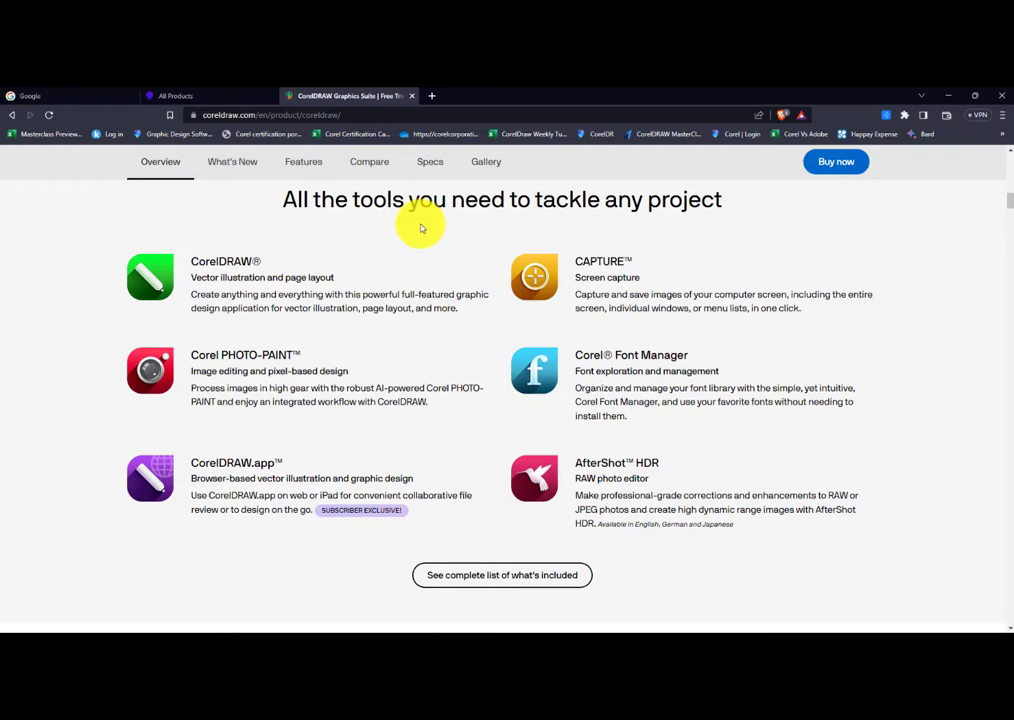
{"action": "mouse_move", "coordinate": [210, 244]}
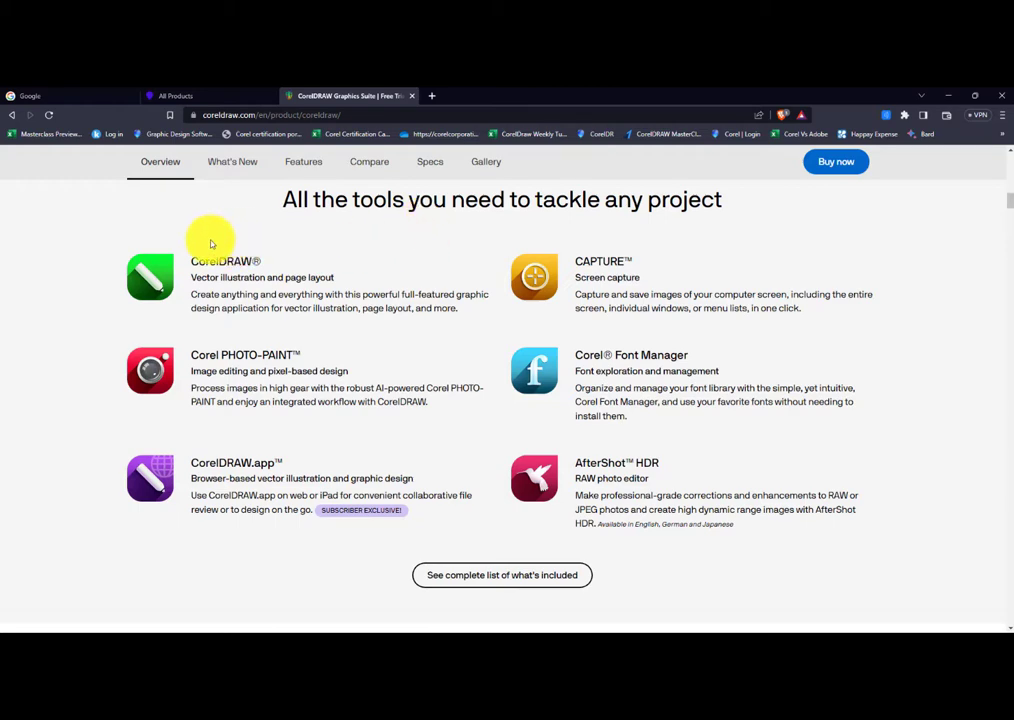
{"action": "mouse_move", "coordinate": [728, 356]}
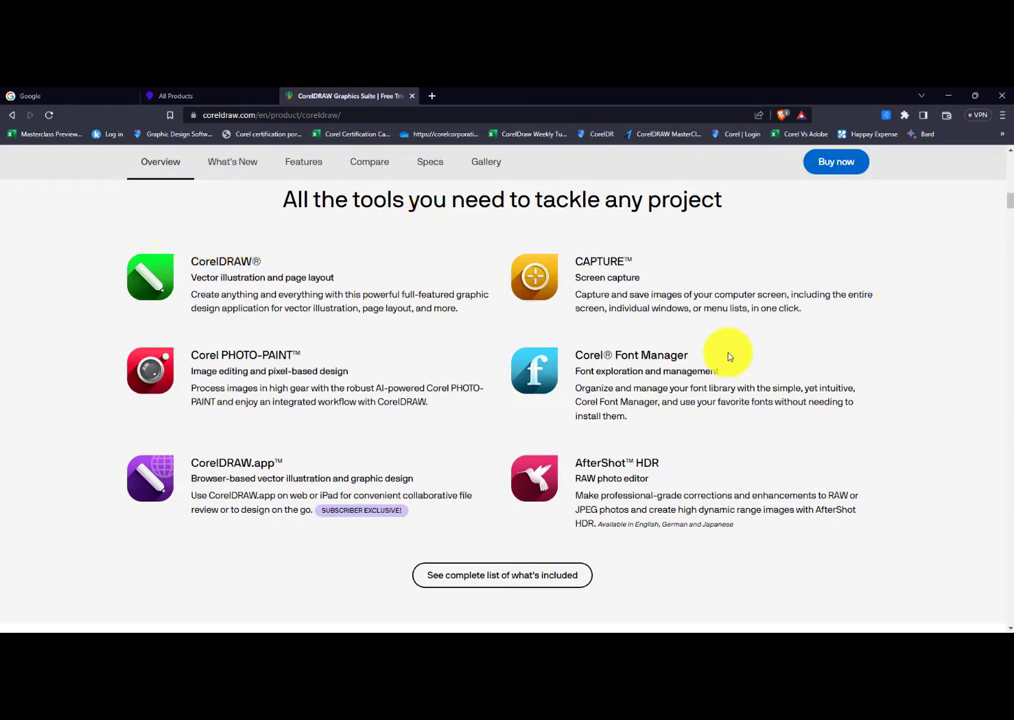
{"action": "mouse_move", "coordinate": [728, 356]}
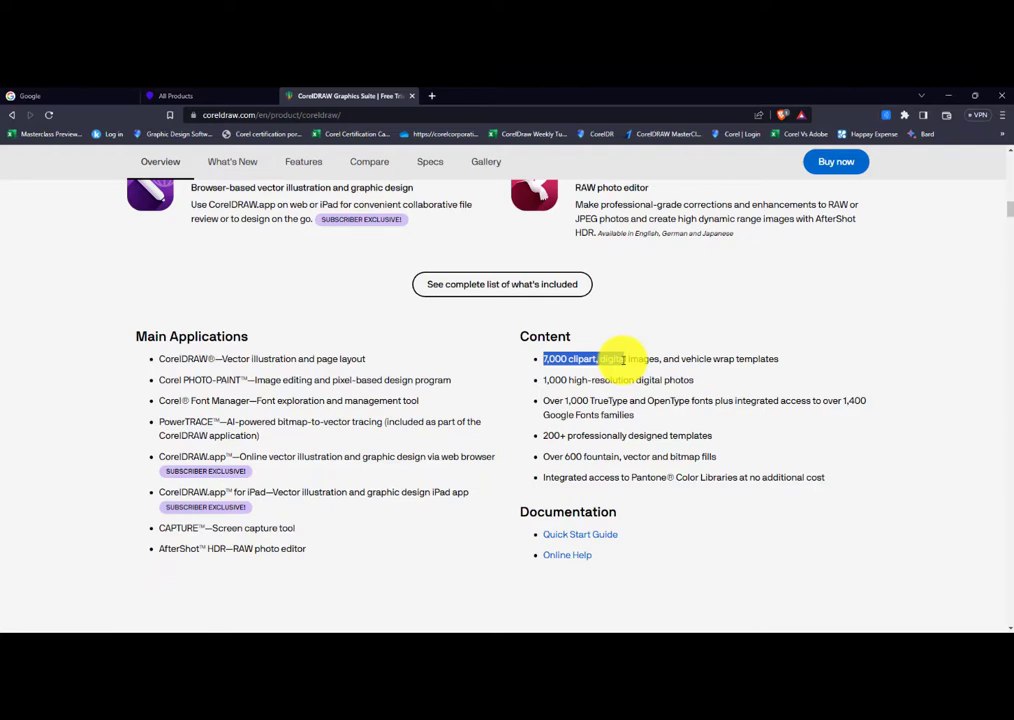
{"action": "left_click_drag", "start_coordinate": [624, 358], "coordinate": [778, 358]}
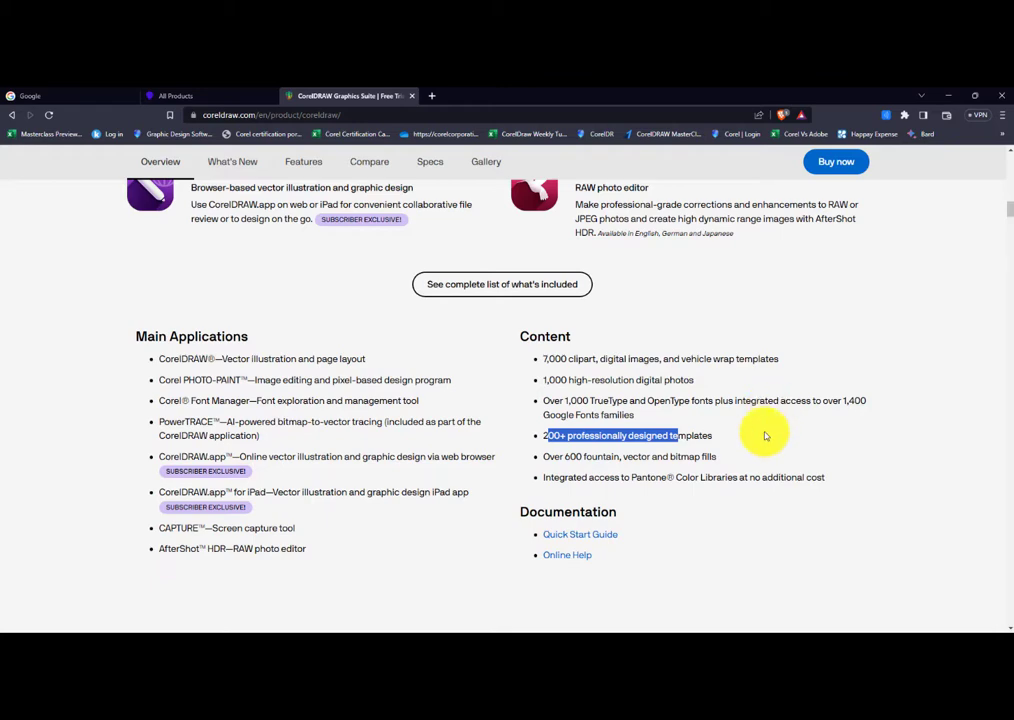
{"action": "mouse_move", "coordinate": [766, 434]}
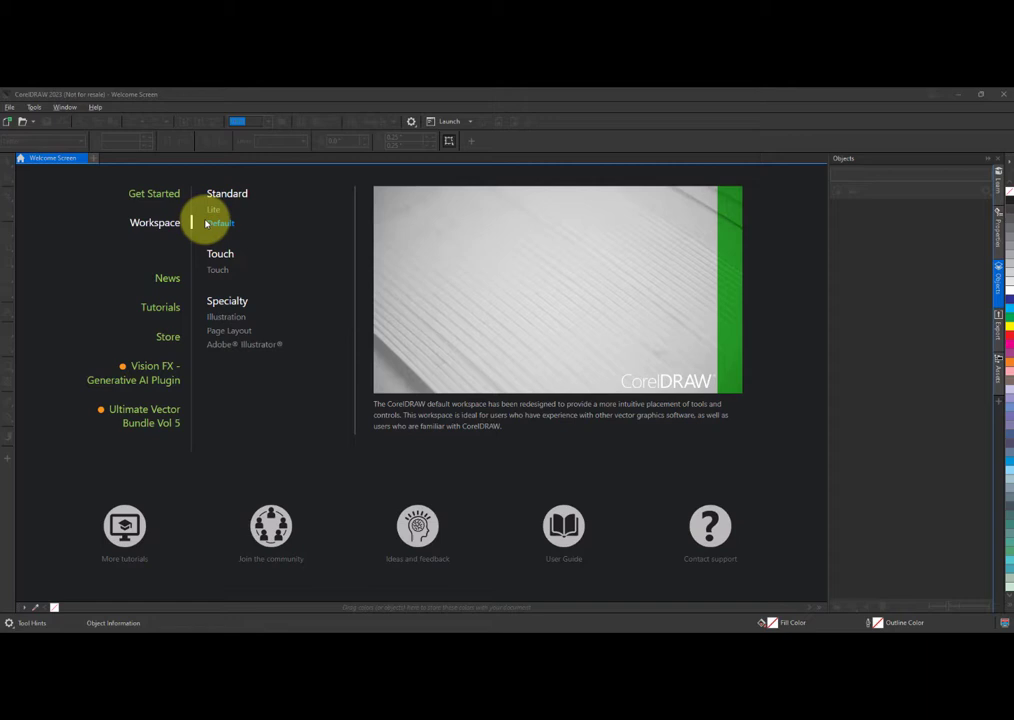
{"action": "mouse_move", "coordinate": [184, 236]}
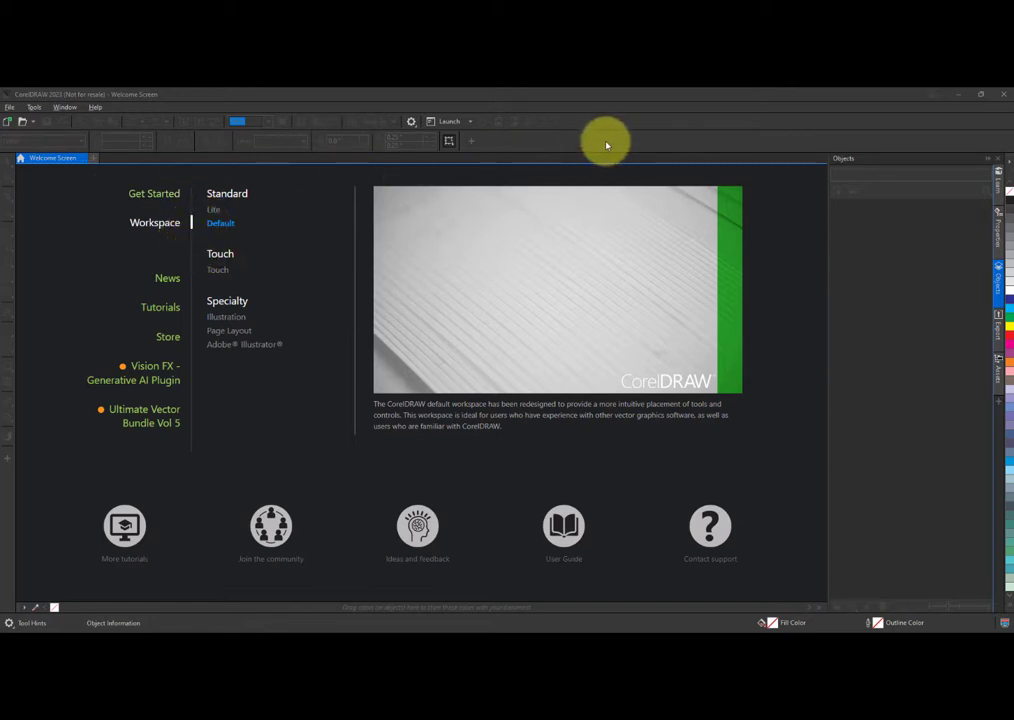
{"action": "mouse_move", "coordinate": [404, 236]}
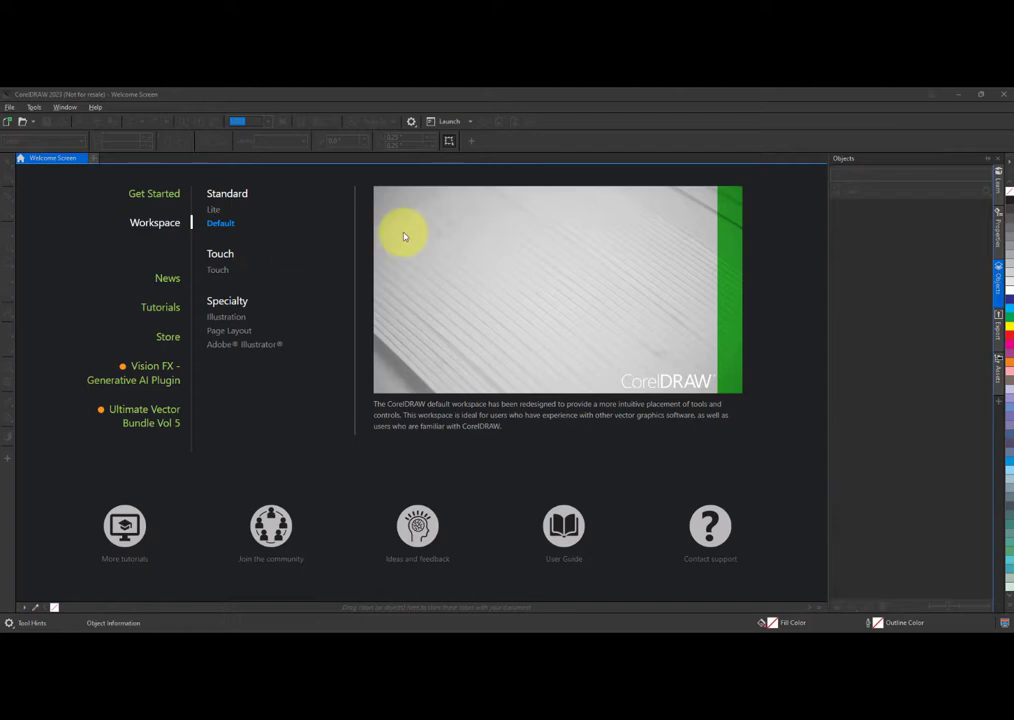
{"action": "mouse_move", "coordinate": [190, 222]}
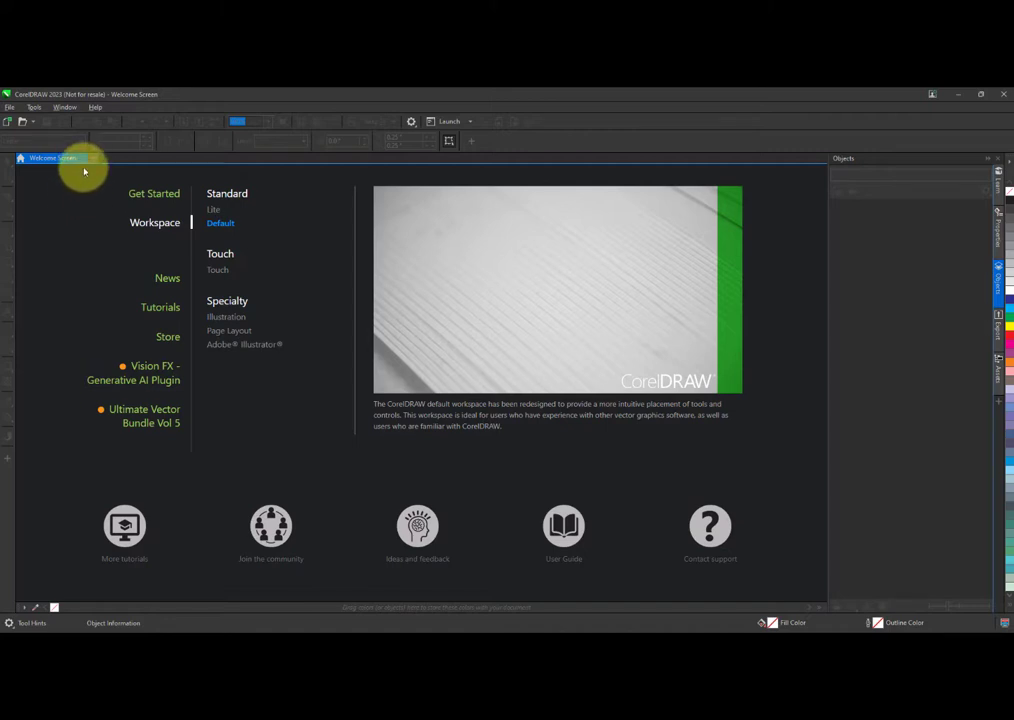
{"action": "mouse_move", "coordinate": [92, 132]}
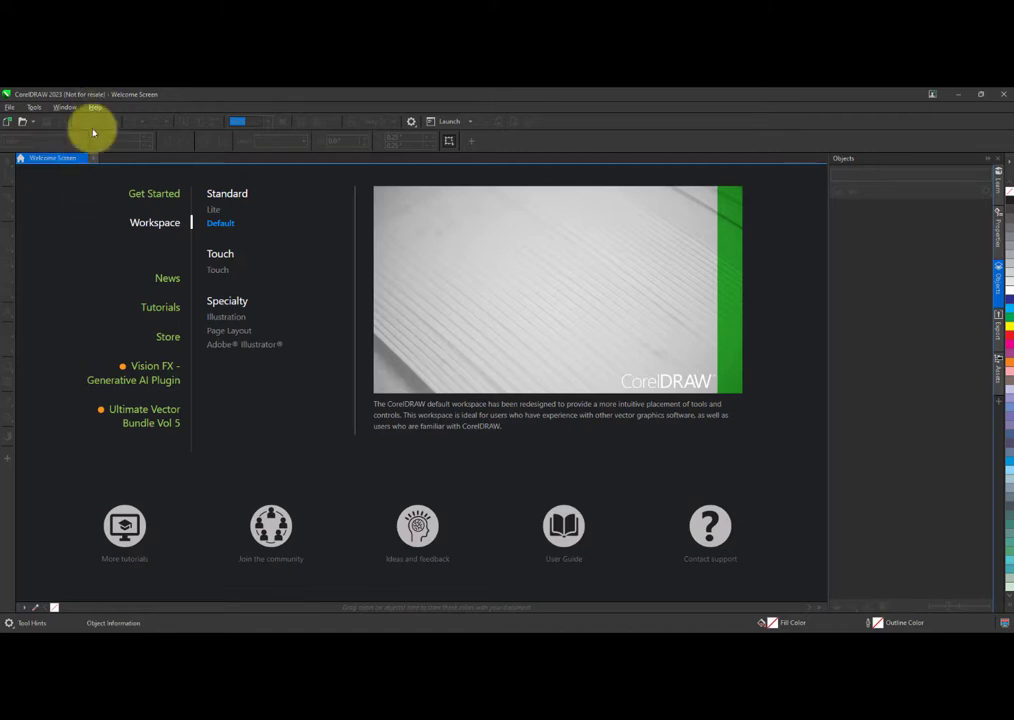
Reopen the Welcome Screen from the help options and show its Get Started page
{"action": "left_click", "coordinate": [96, 108]}
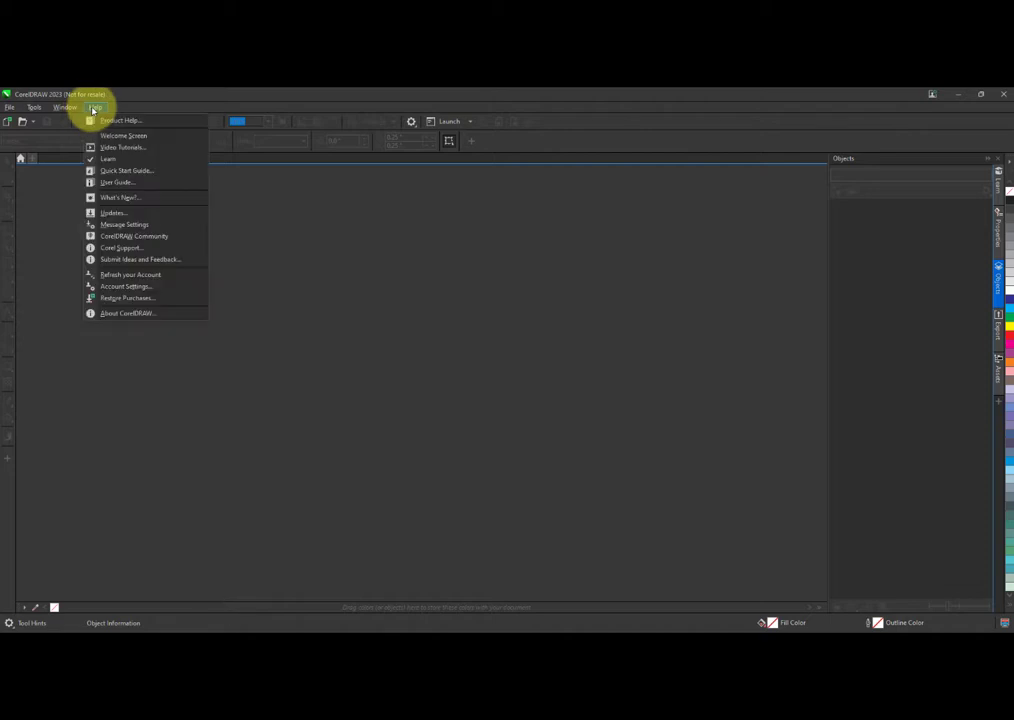
{"action": "mouse_move", "coordinate": [124, 136]}
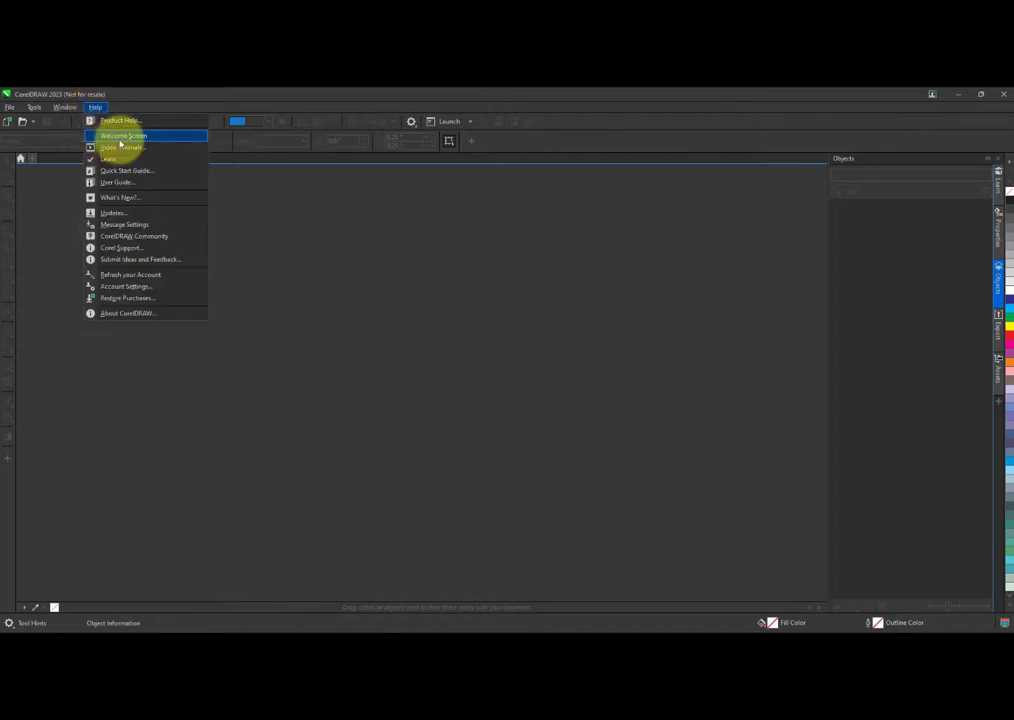
{"action": "left_click", "coordinate": [124, 136]}
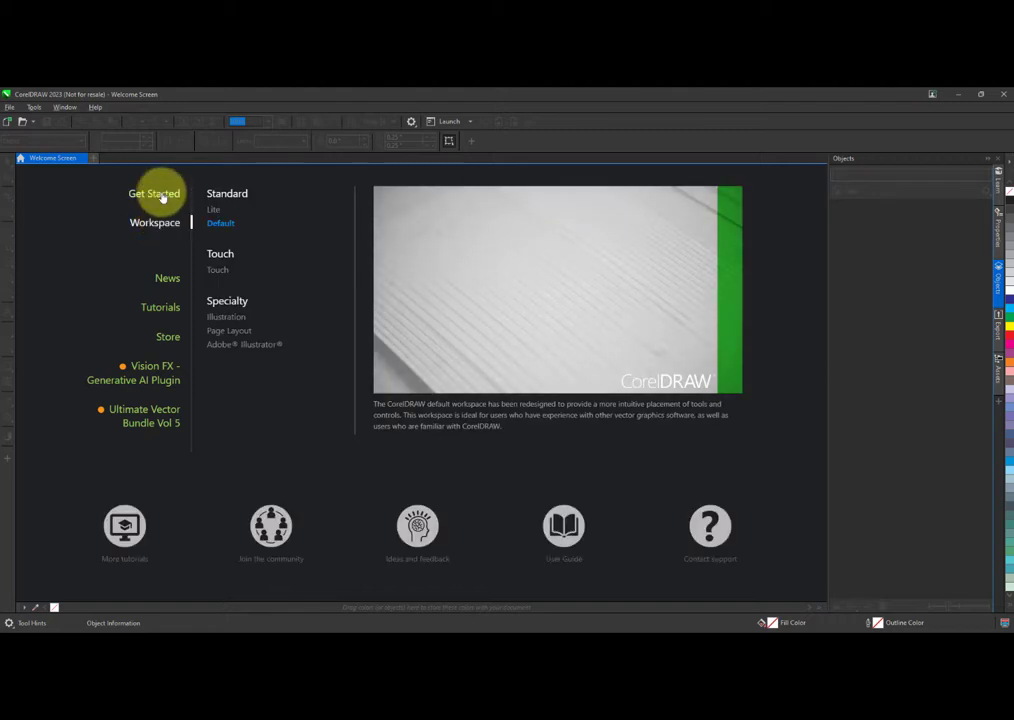
{"action": "left_click", "coordinate": [154, 192]}
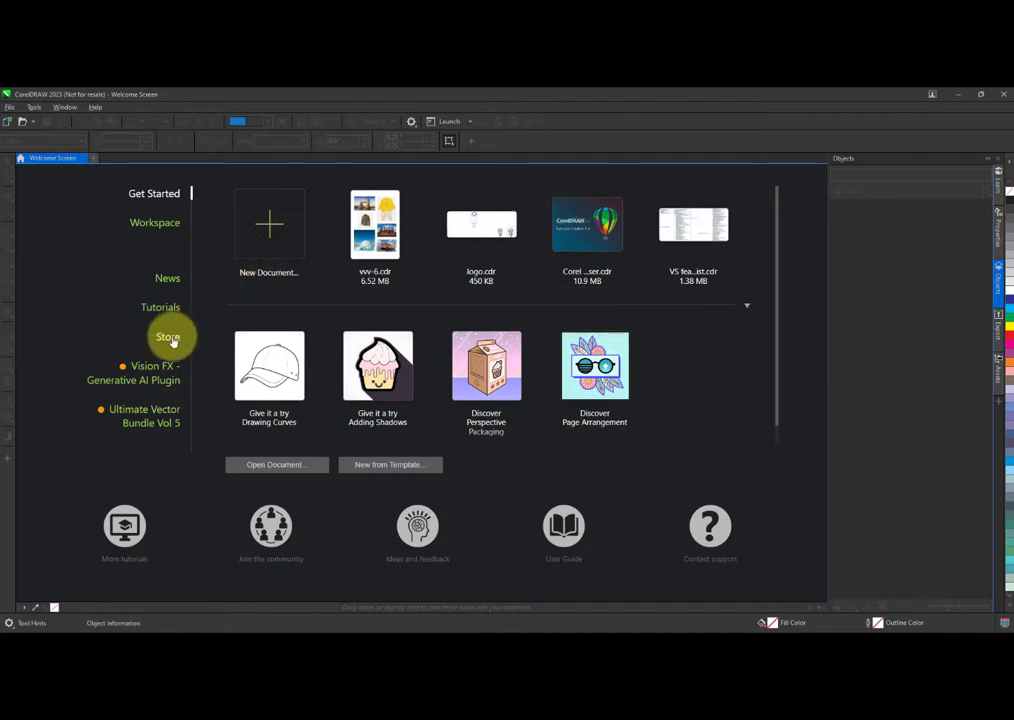
Show the Welcome Screen Store and browse its list of bundles and plugins
{"action": "left_click", "coordinate": [168, 336]}
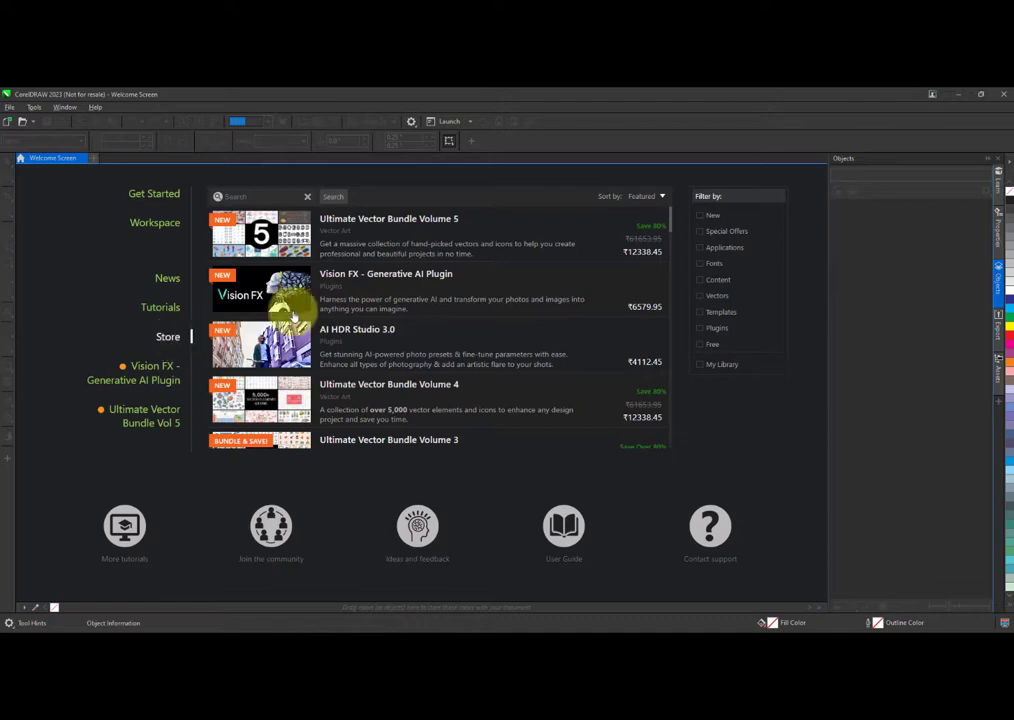
{"action": "mouse_move", "coordinate": [450, 248]}
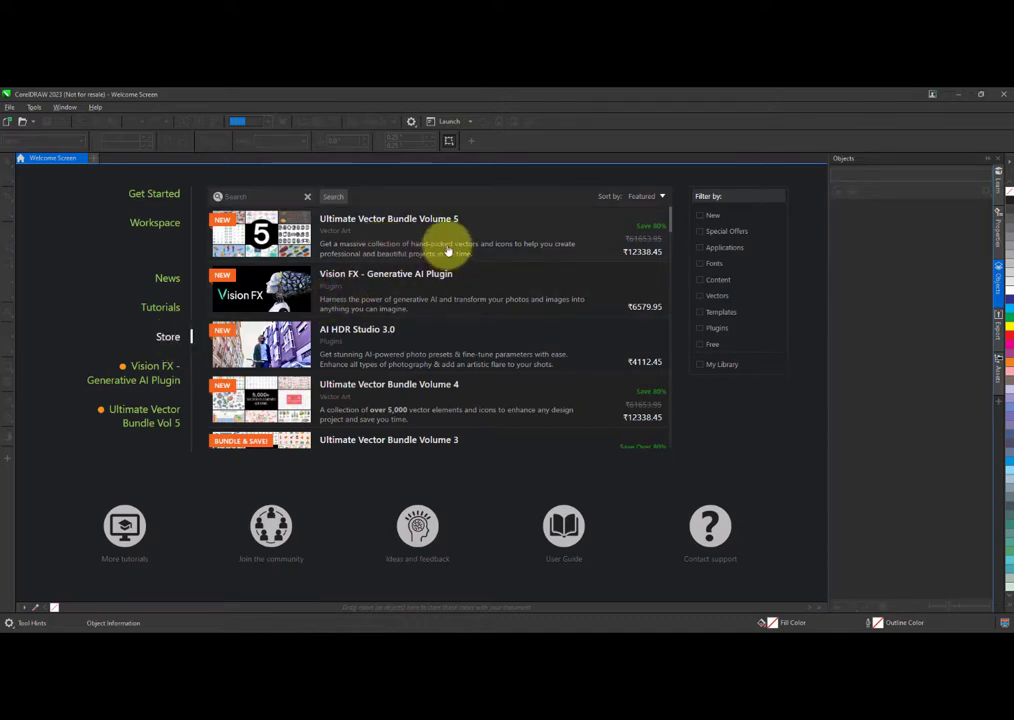
{"action": "mouse_move", "coordinate": [560, 264]}
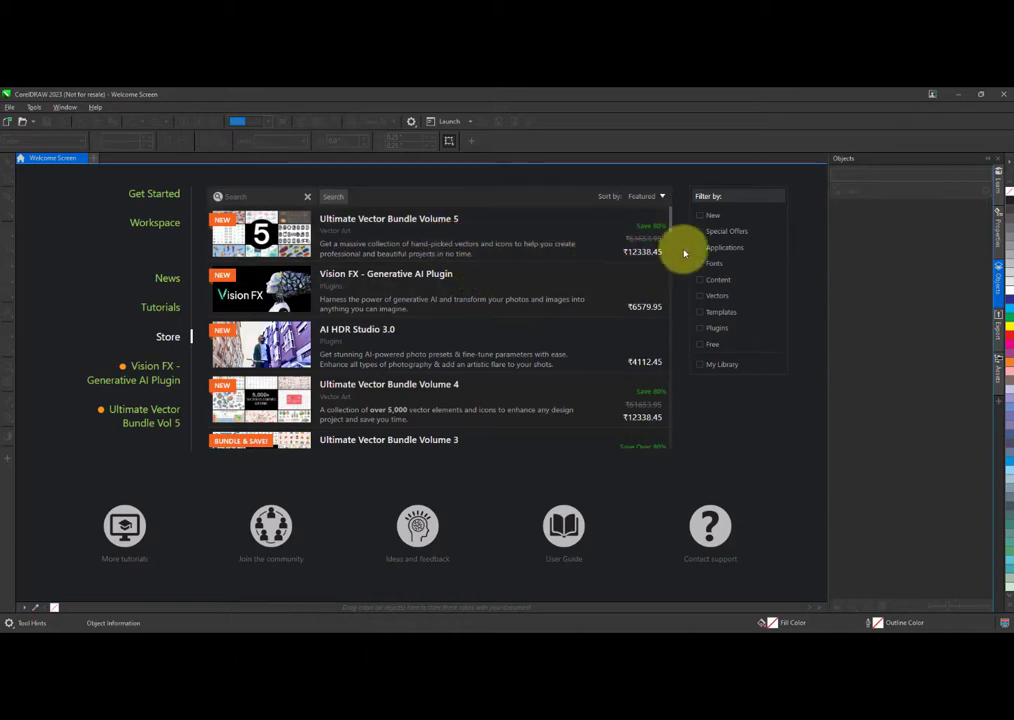
{"action": "scroll", "scroll_direction": "down", "scroll_amount": 3}
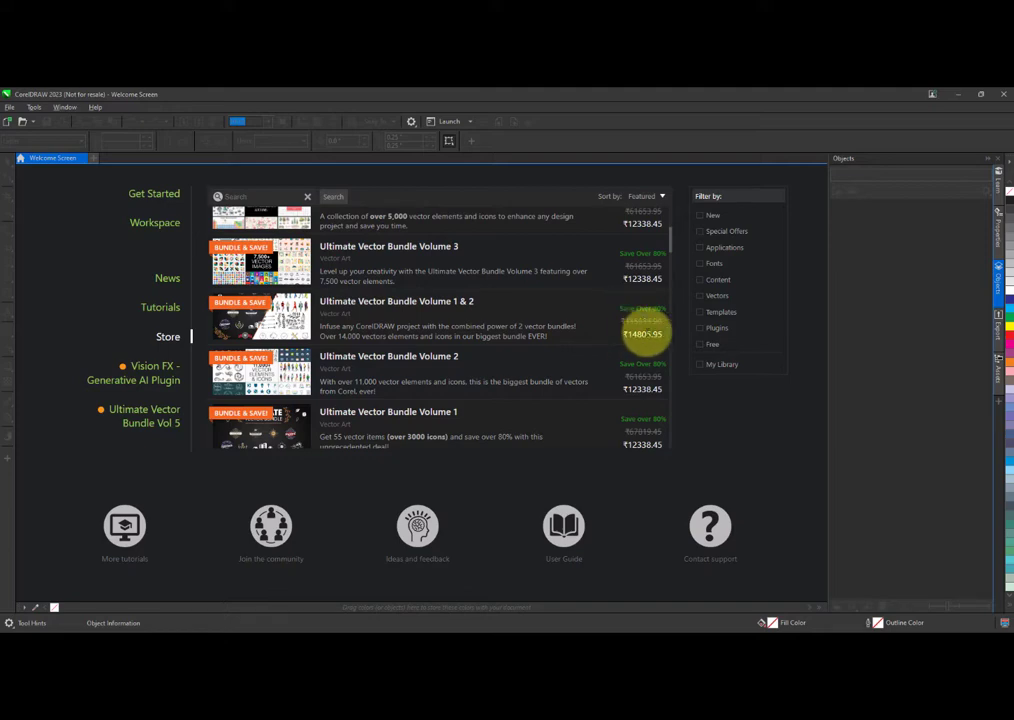
{"action": "mouse_move", "coordinate": [716, 352]}
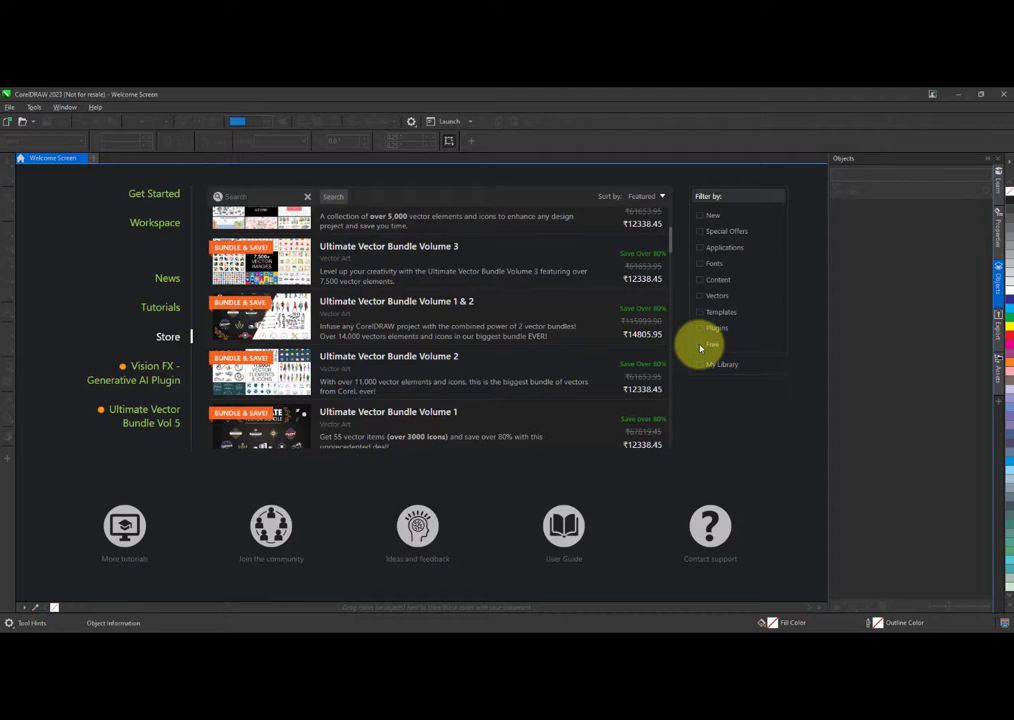
Filter the Store to Free items and select the Fountain Fills Bundle
{"action": "left_click", "coordinate": [700, 344]}
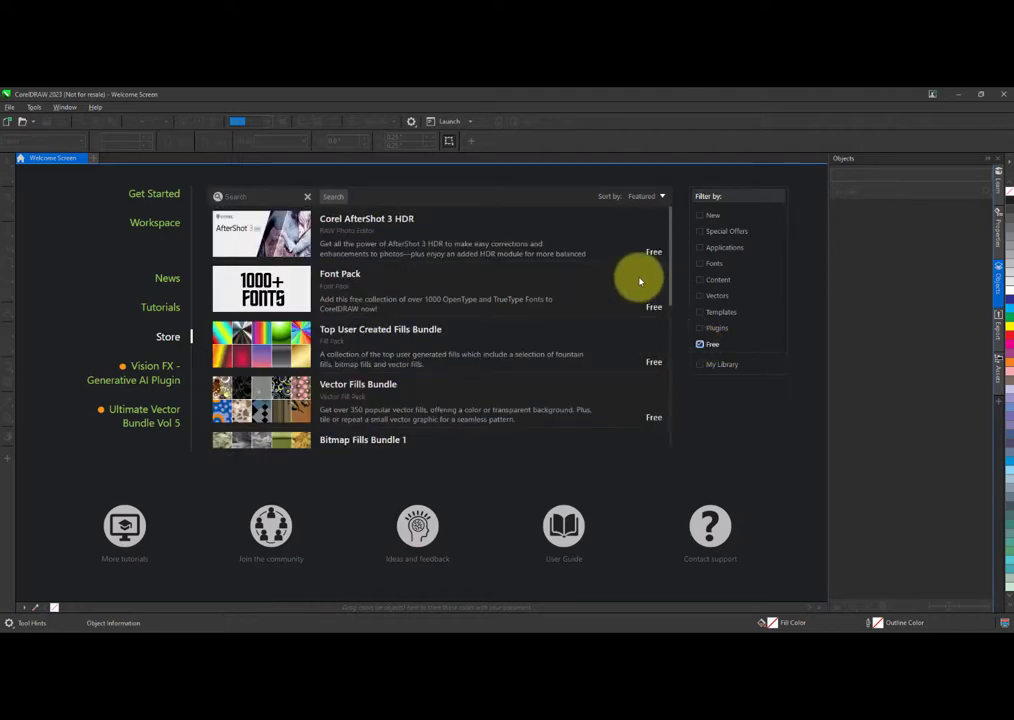
{"action": "scroll", "scroll_direction": "down", "scroll_amount": 3}
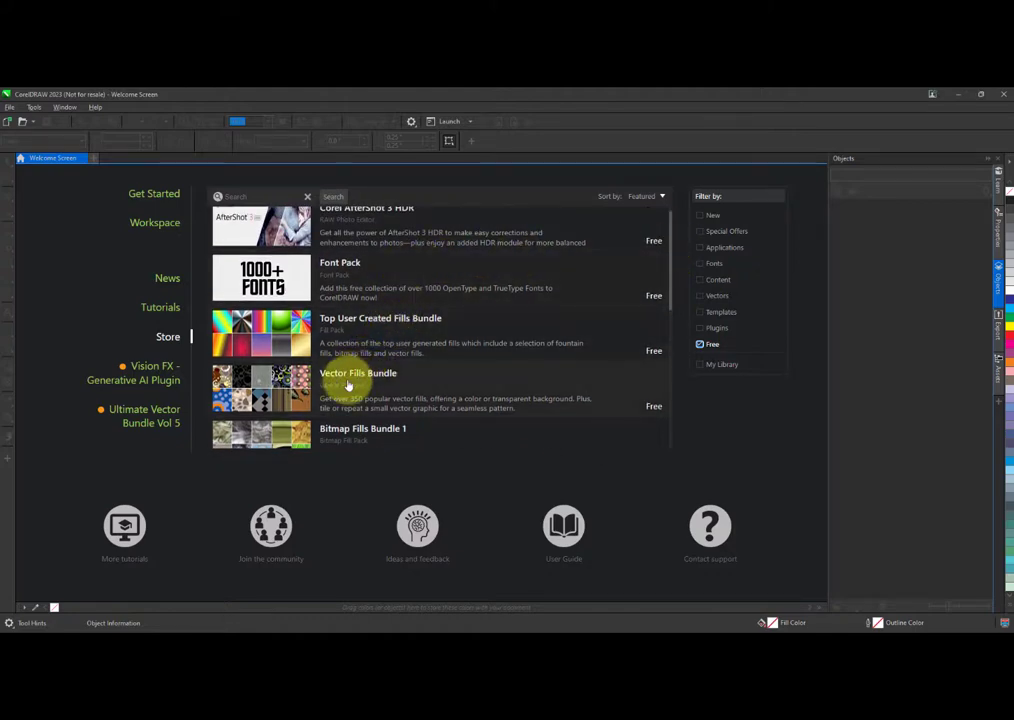
{"action": "mouse_move", "coordinate": [528, 332]}
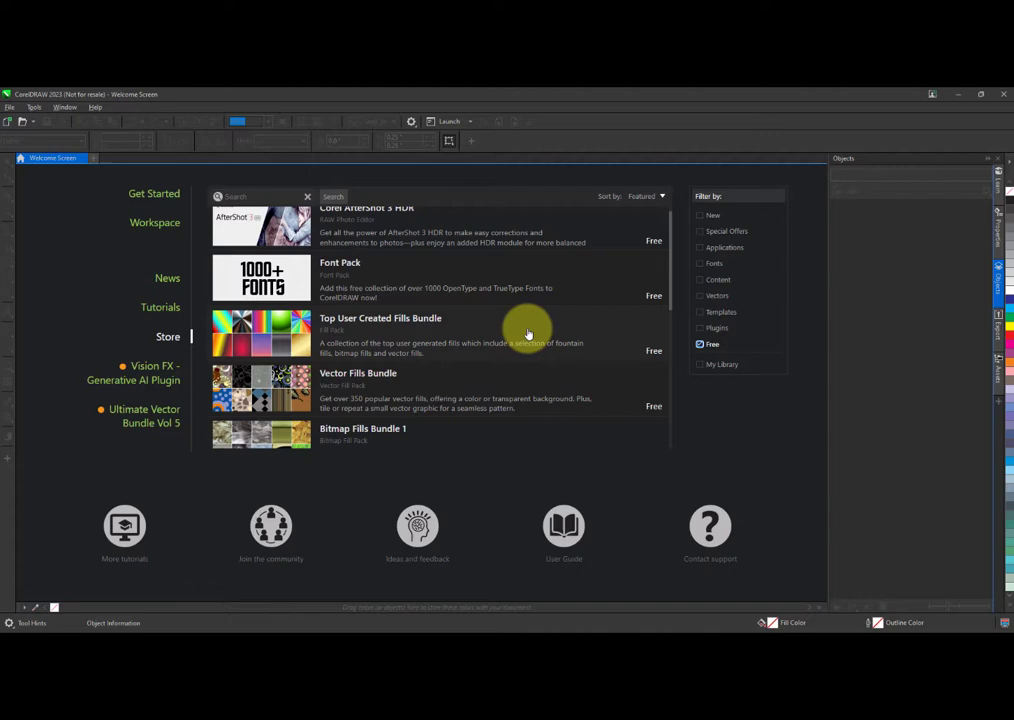
{"action": "mouse_move", "coordinate": [500, 318]}
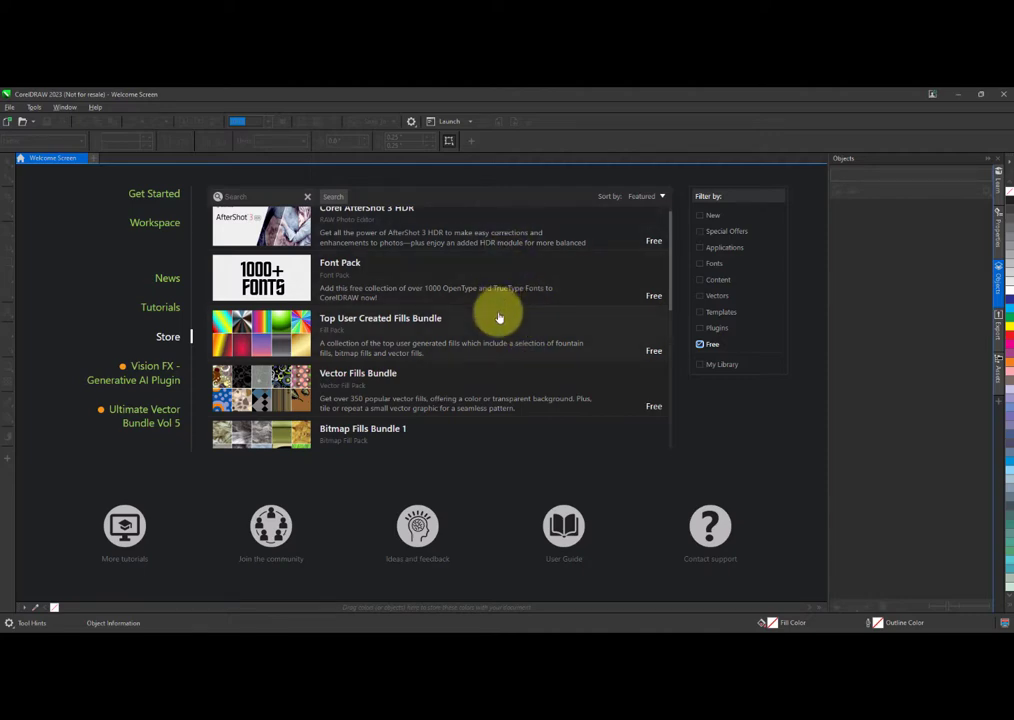
{"action": "mouse_move", "coordinate": [648, 276]}
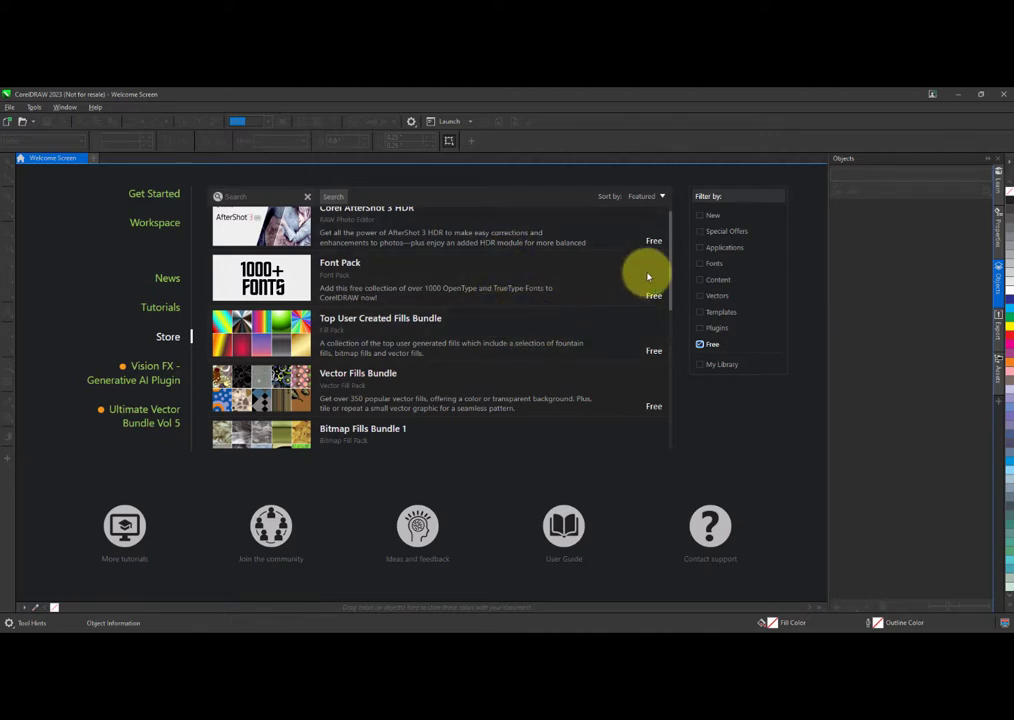
{"action": "scroll", "scroll_direction": "down", "scroll_amount": 3}
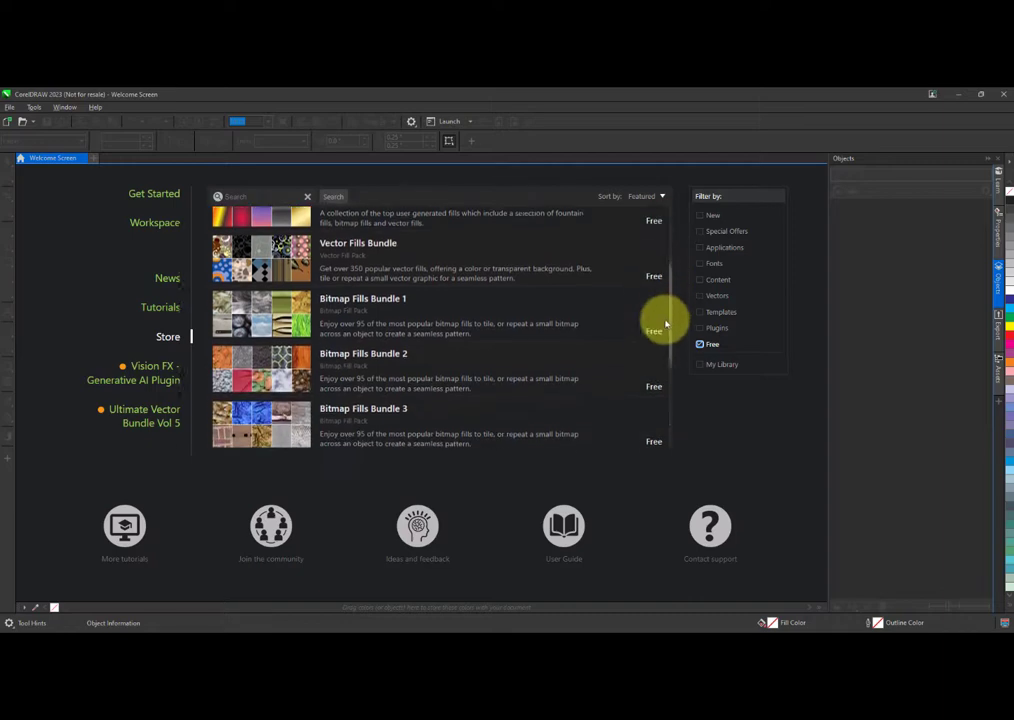
{"action": "scroll", "scroll_direction": "down", "scroll_amount": 3}
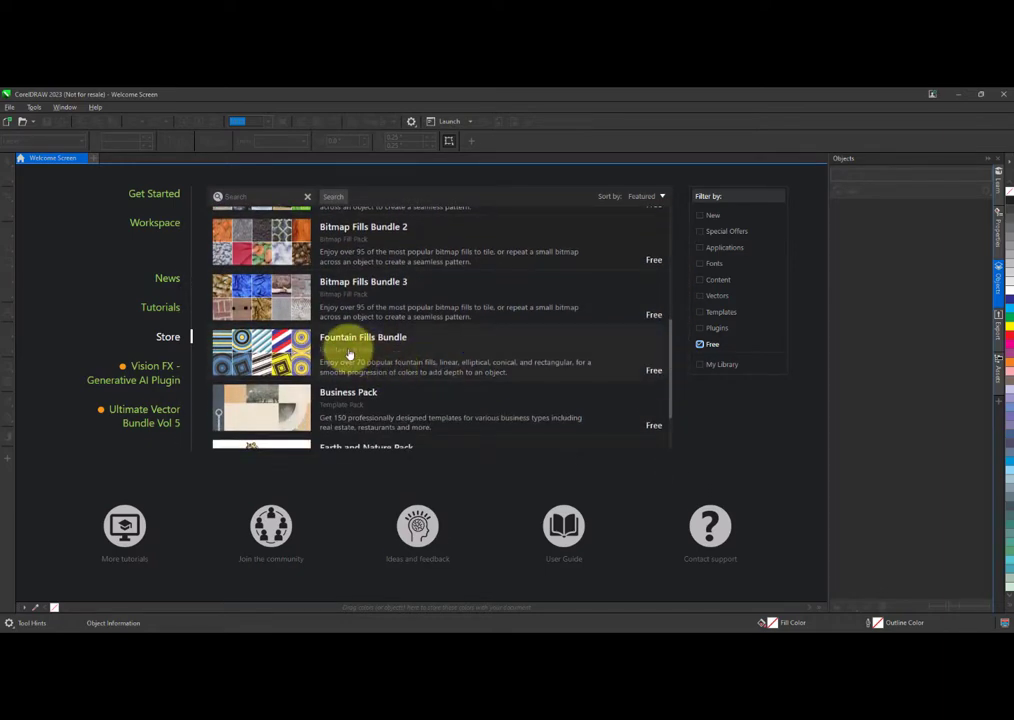
{"action": "left_click", "coordinate": [362, 356]}
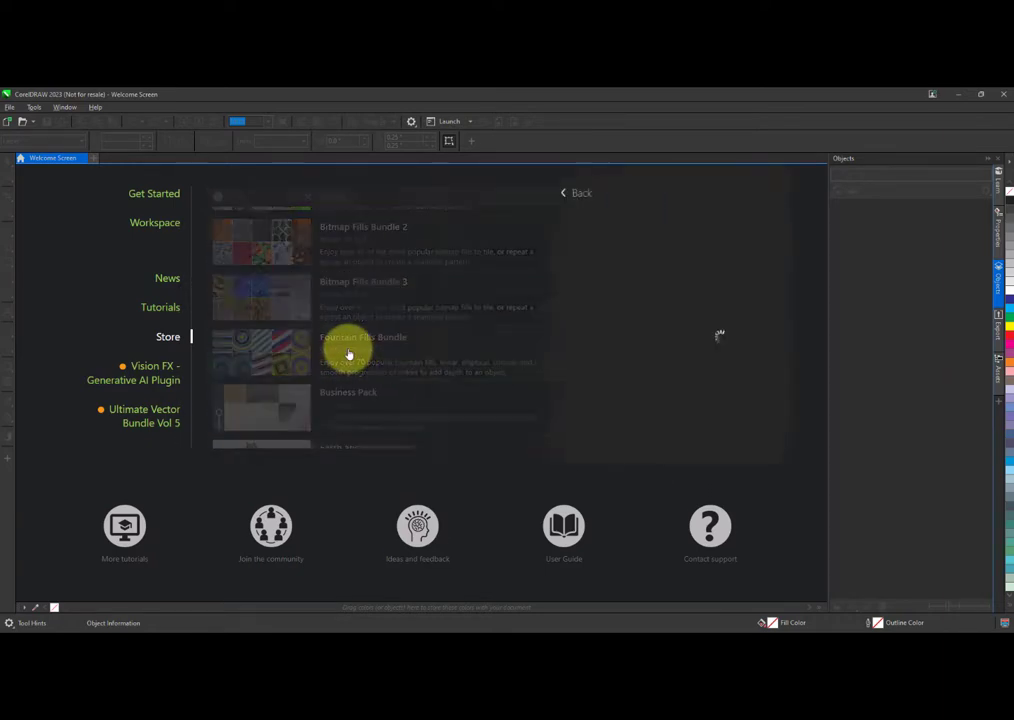
Download the free Fountain Fills Bundle until it is ready to install
{"action": "left_click", "coordinate": [364, 352]}
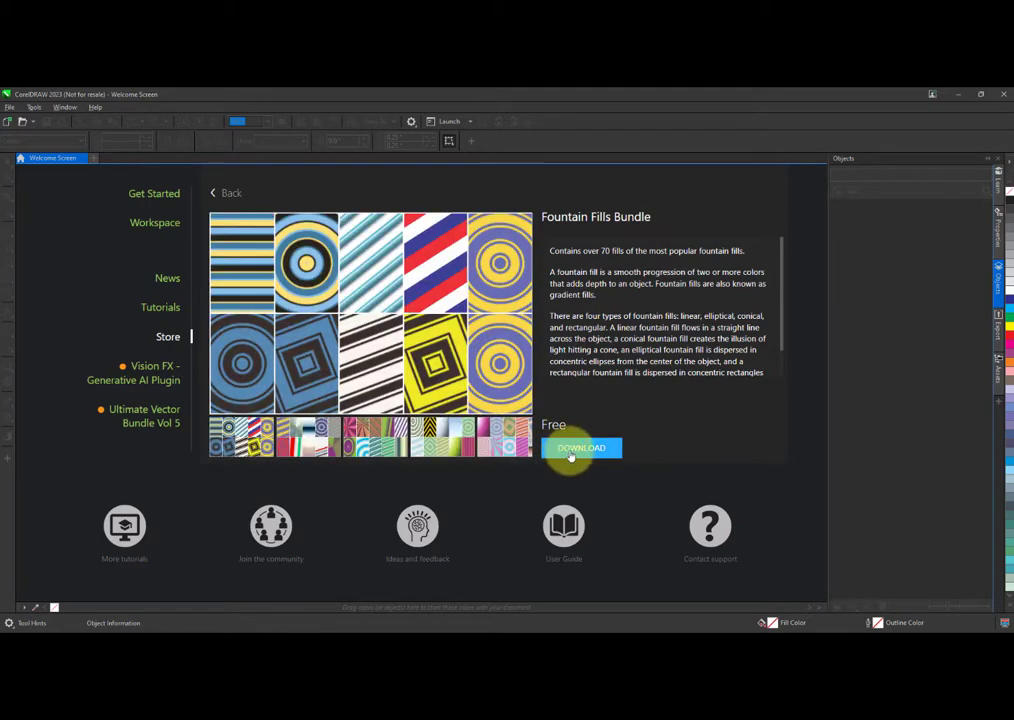
{"action": "left_click", "coordinate": [580, 448]}
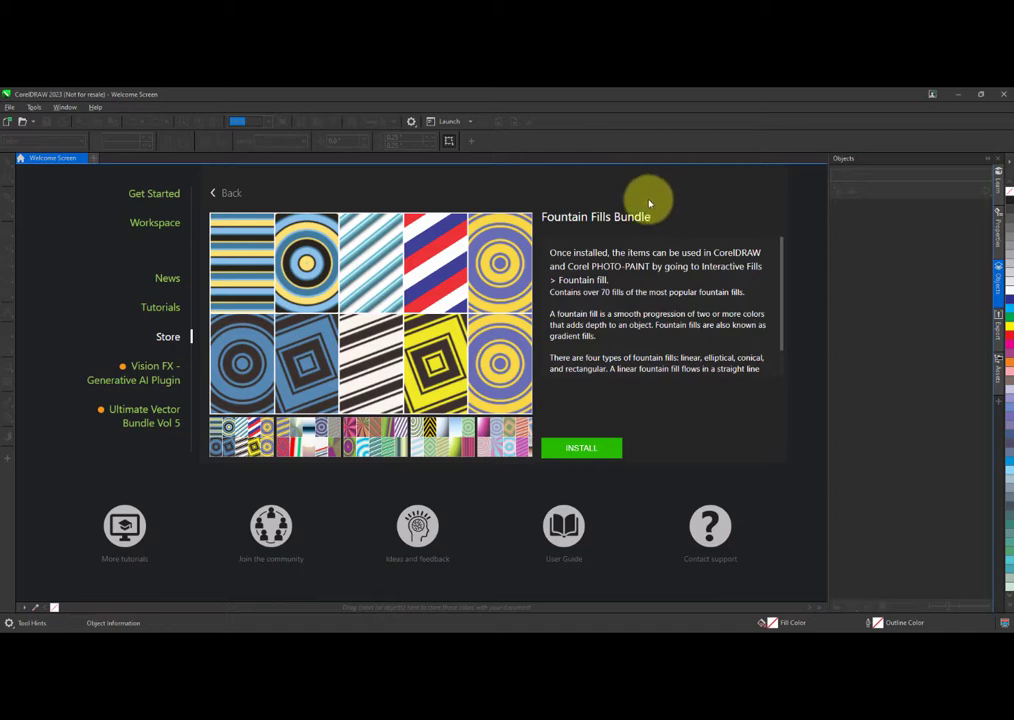
{"action": "mouse_move", "coordinate": [620, 256]}
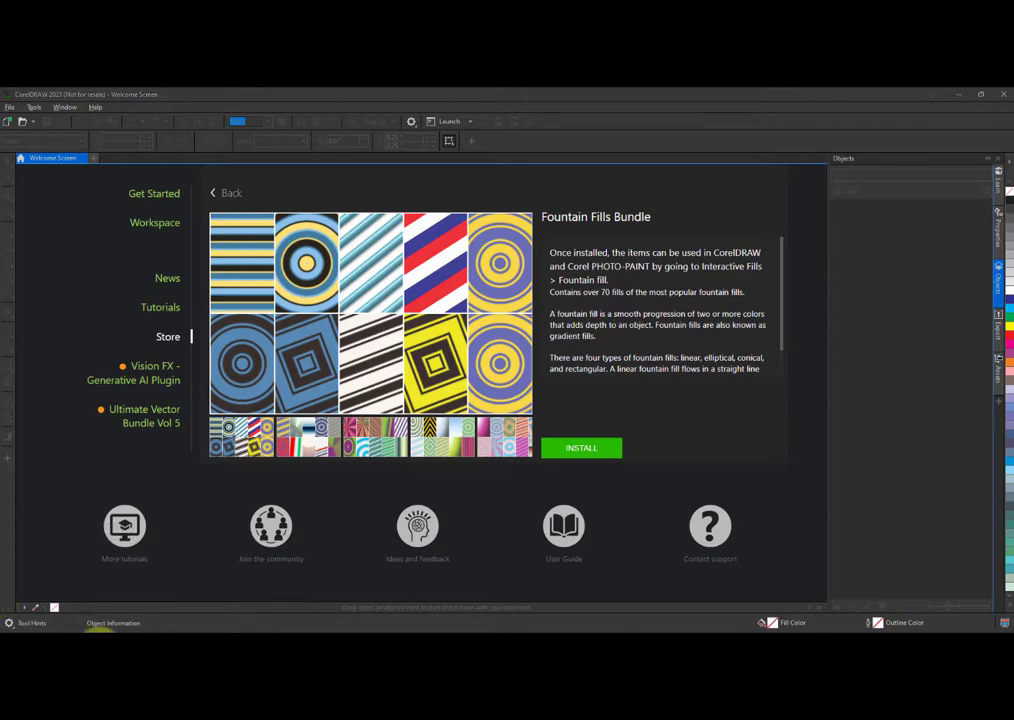
{"action": "mouse_move", "coordinate": [430, 288]}
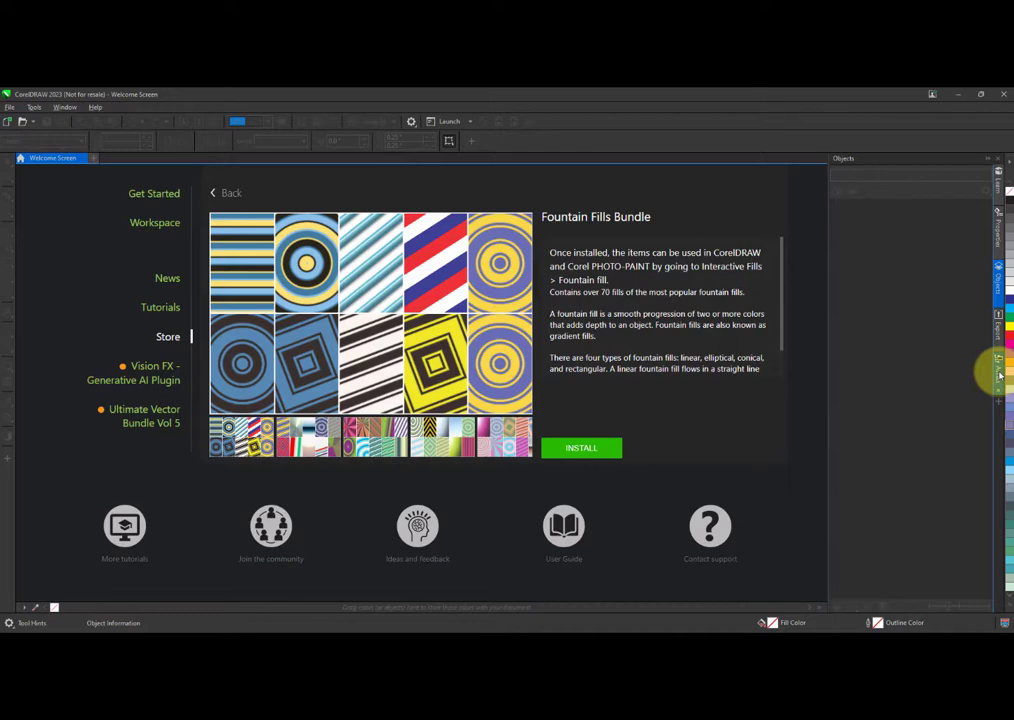
{"action": "mouse_move", "coordinate": [880, 190]}
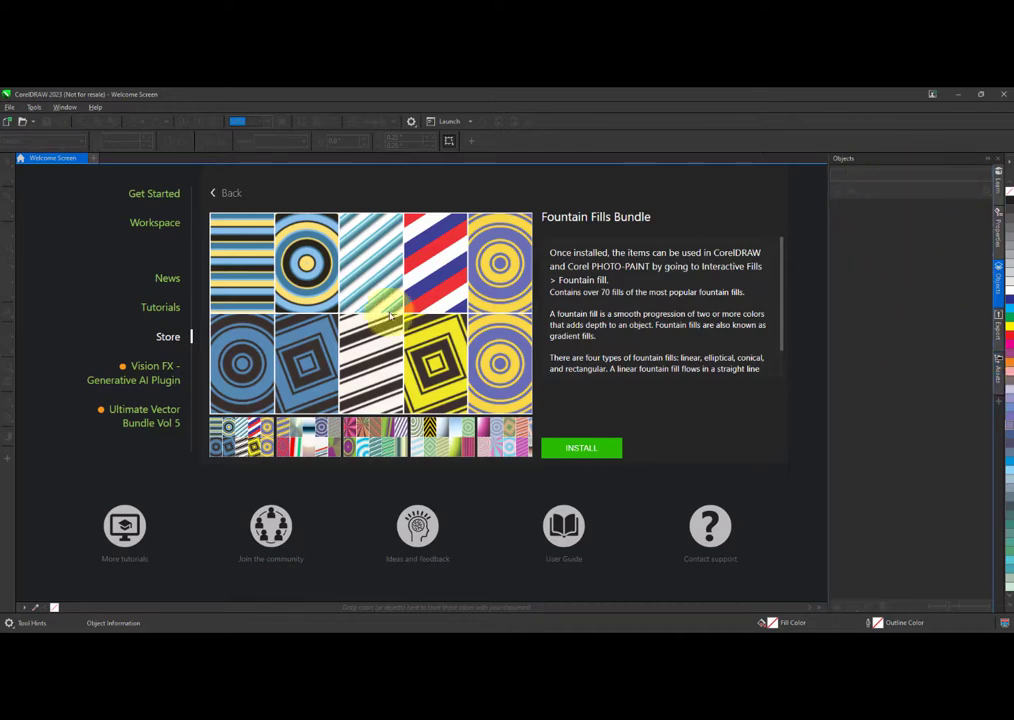
Return to the Store list and filter it to My Library items
{"action": "left_click", "coordinate": [226, 192]}
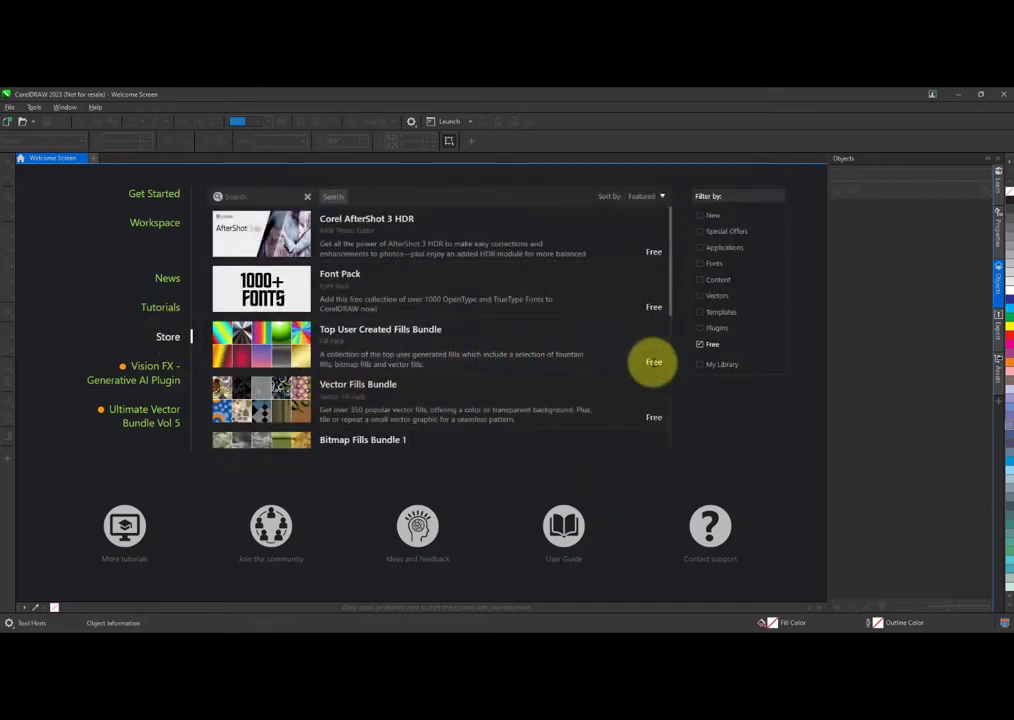
{"action": "mouse_move", "coordinate": [556, 308]}
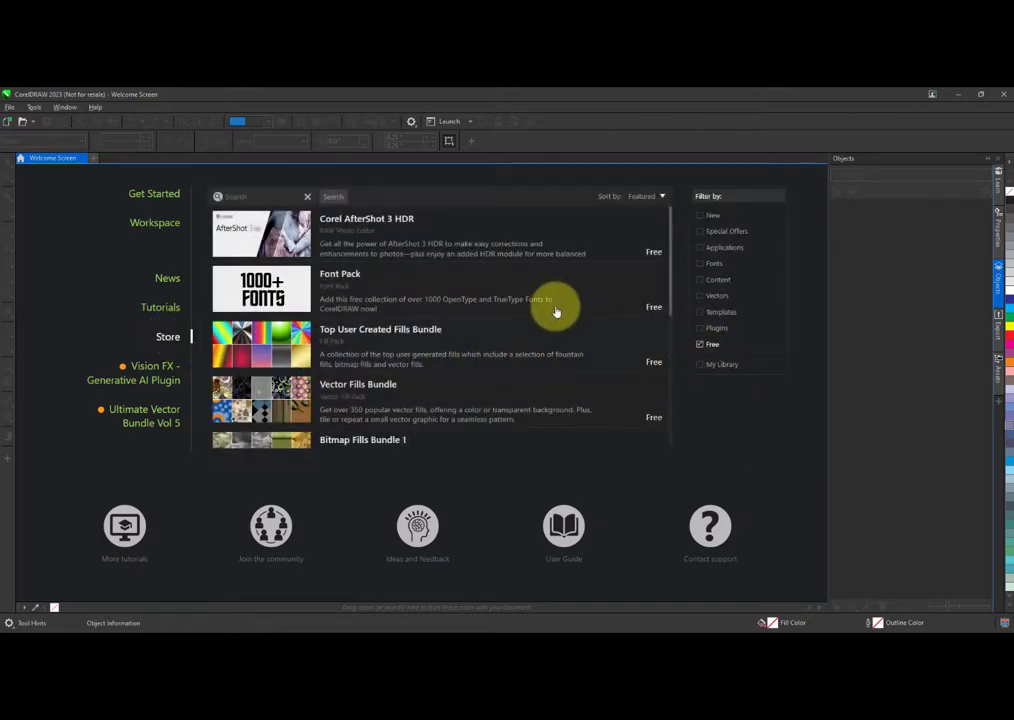
{"action": "mouse_move", "coordinate": [704, 344]}
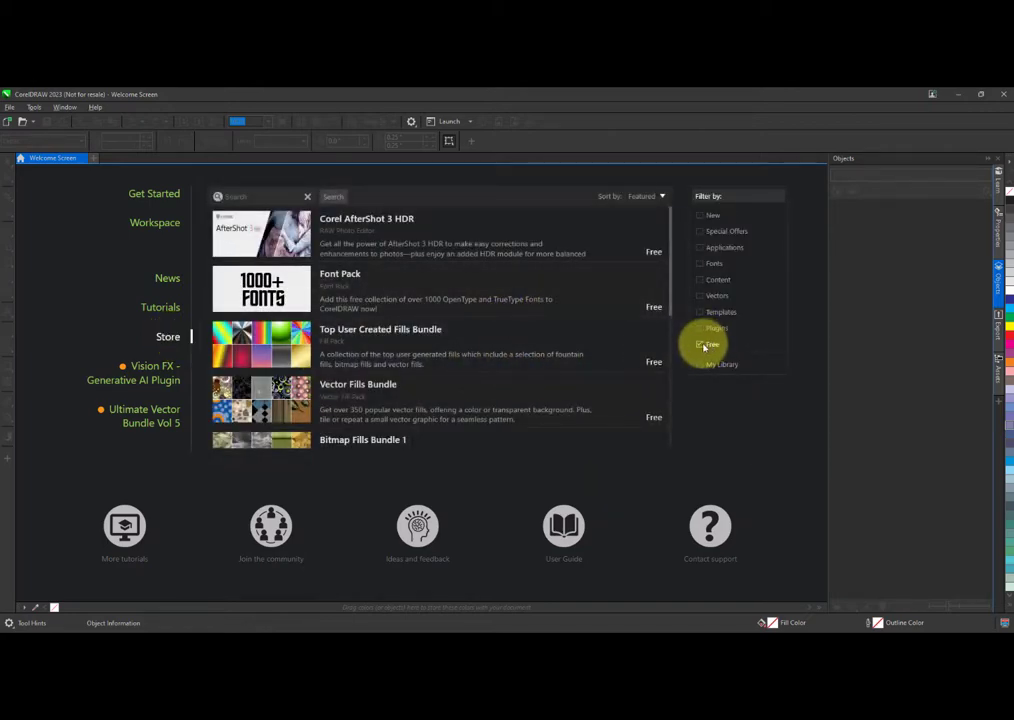
{"action": "left_click", "coordinate": [700, 344]}
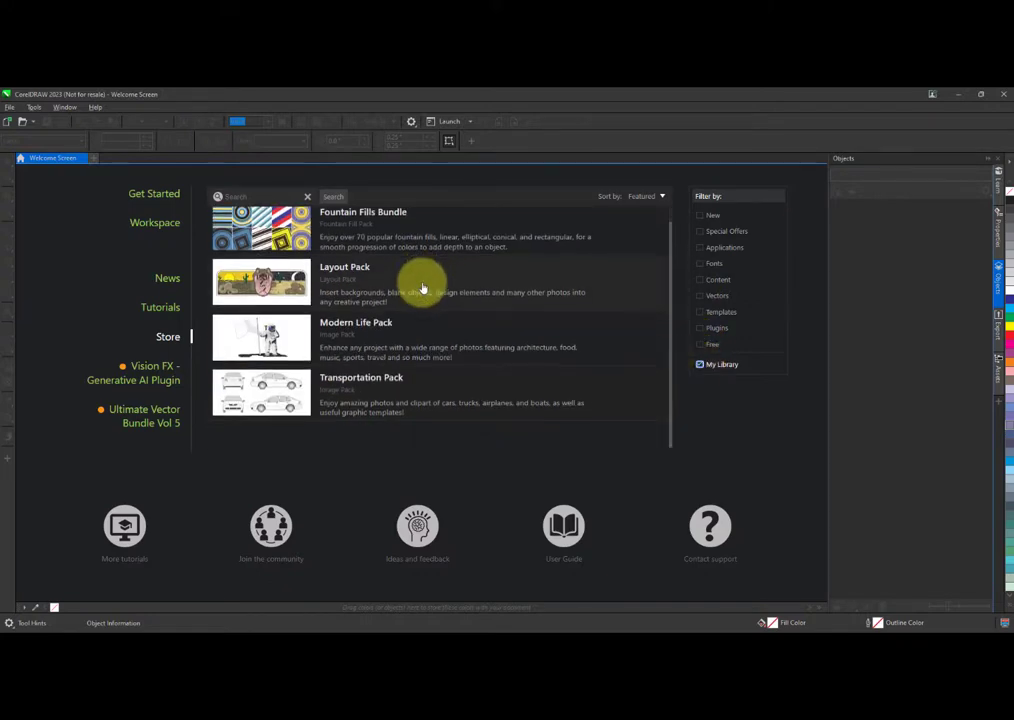
{"action": "mouse_move", "coordinate": [416, 270]}
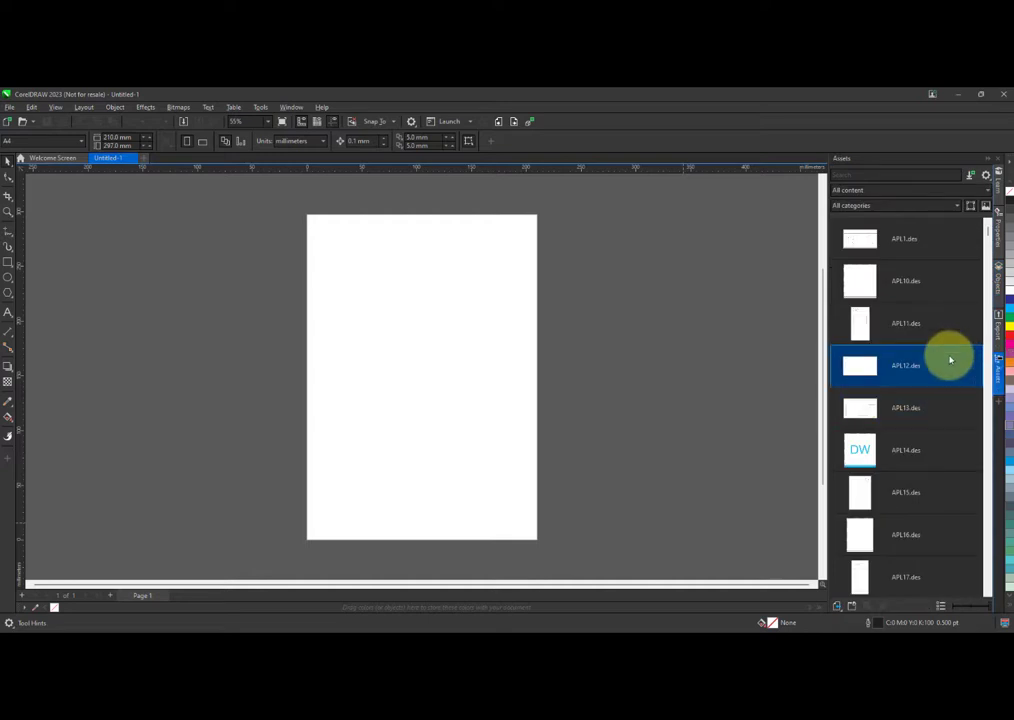
Switch the Assets docker content filter to JPG photo images
{"action": "left_click", "coordinate": [896, 204]}
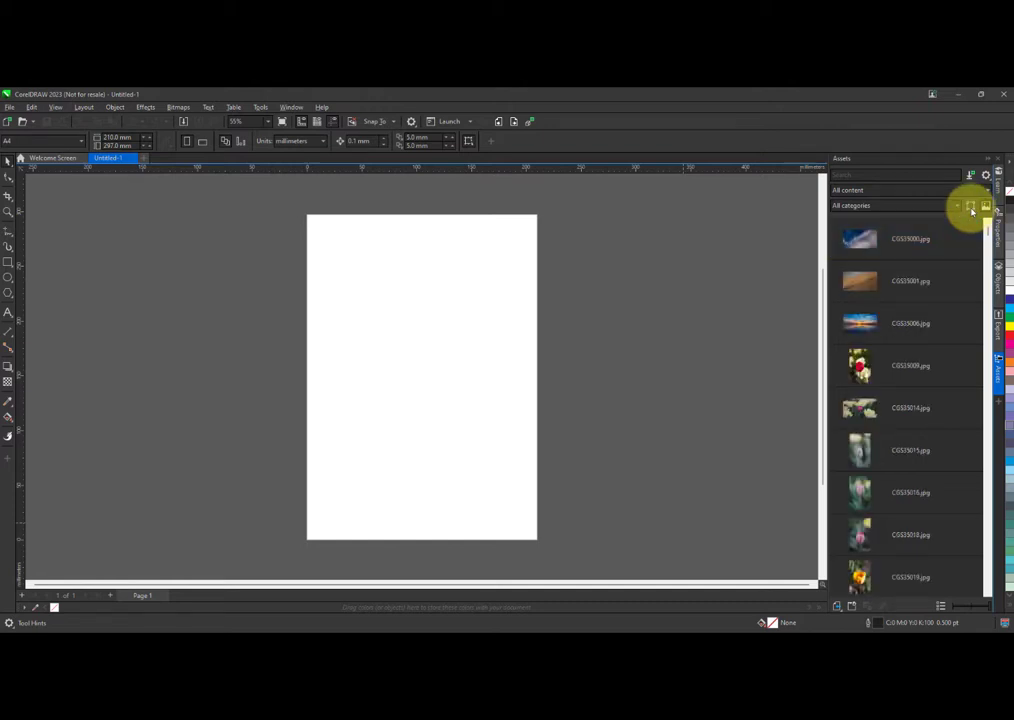
Pick a photo asset and browse further through the Assets photo list toward the subway image
{"action": "left_click", "coordinate": [904, 238]}
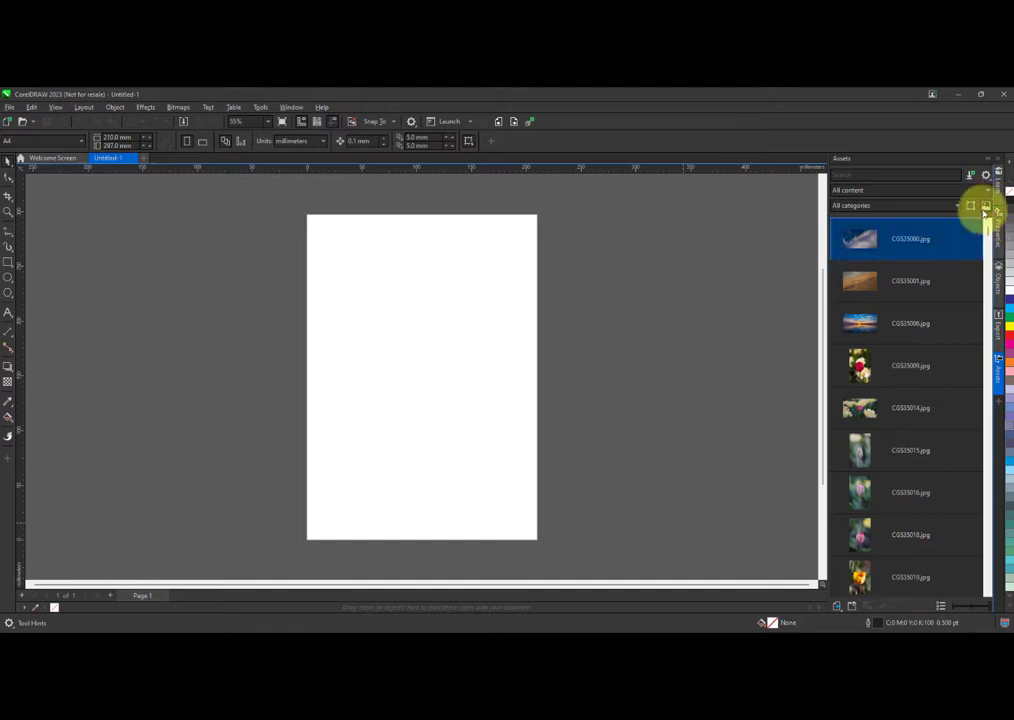
{"action": "left_click", "coordinate": [908, 364]}
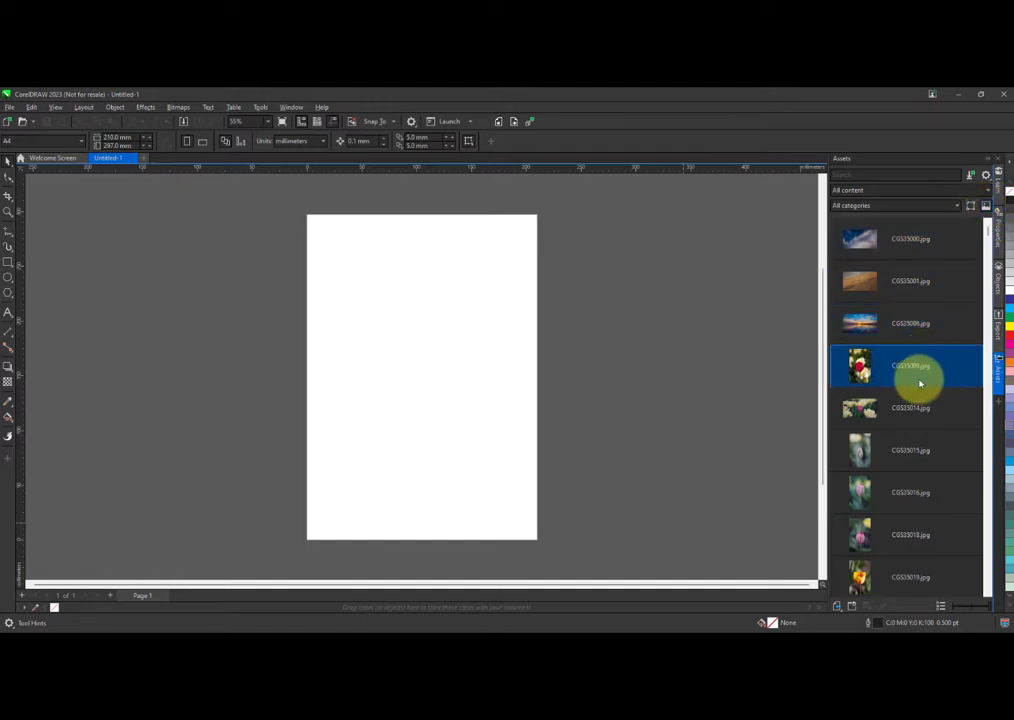
{"action": "scroll", "scroll_direction": "down", "scroll_amount": 3}
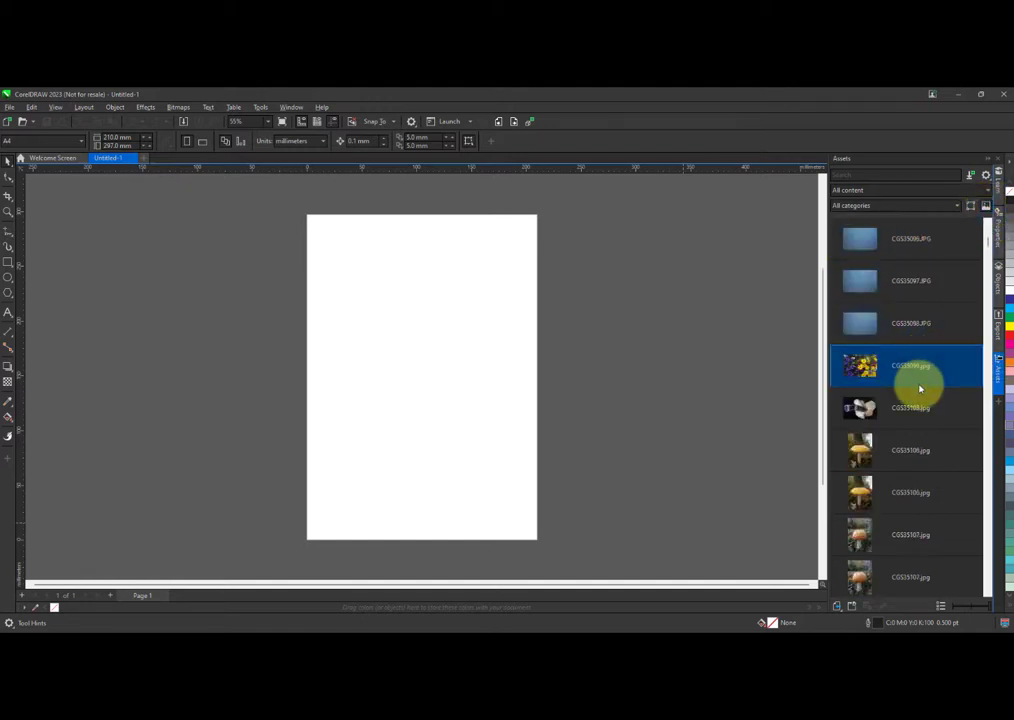
{"action": "scroll", "scroll_direction": "down", "scroll_amount": 3}
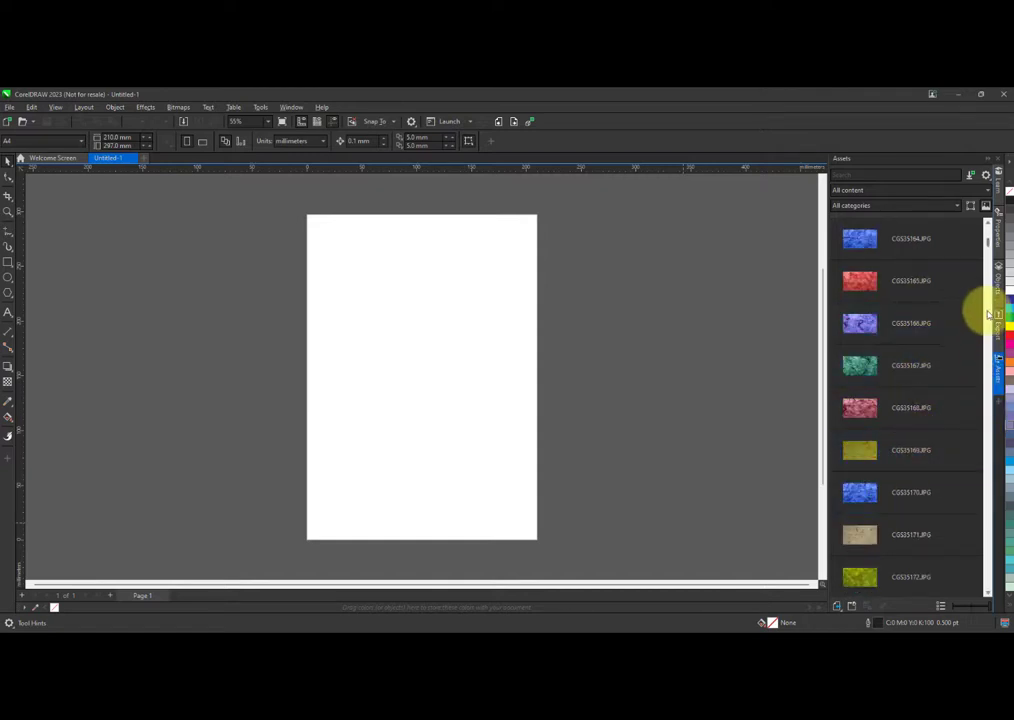
{"action": "scroll", "scroll_direction": "down", "scroll_amount": 3}
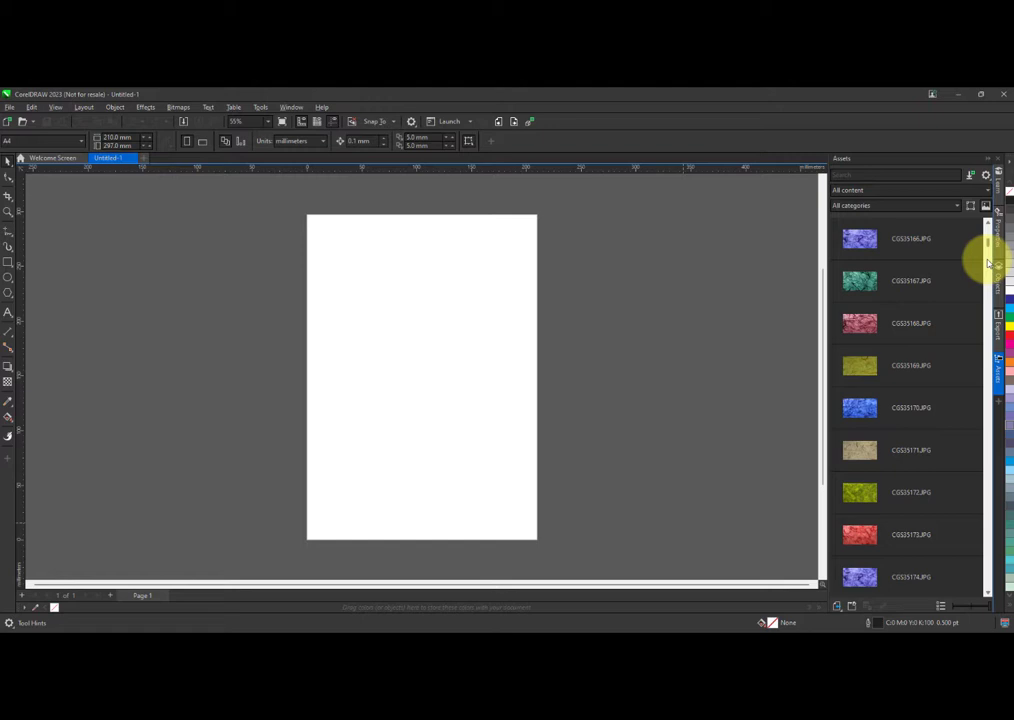
{"action": "scroll", "scroll_direction": "down", "scroll_amount": 3}
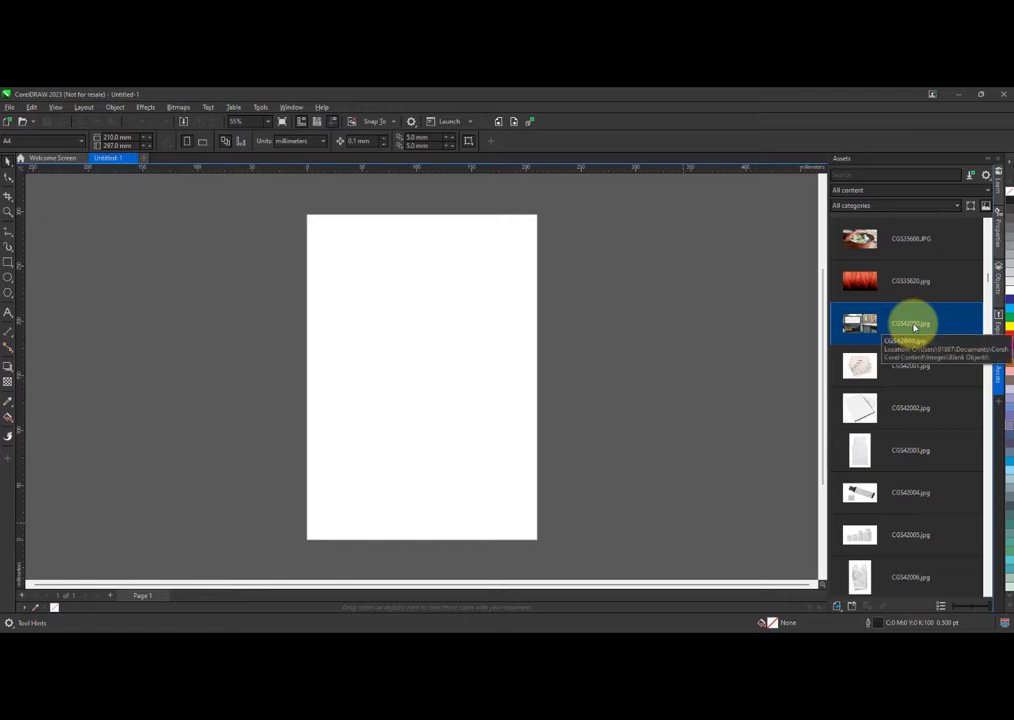
{"action": "mouse_move", "coordinate": [928, 384]}
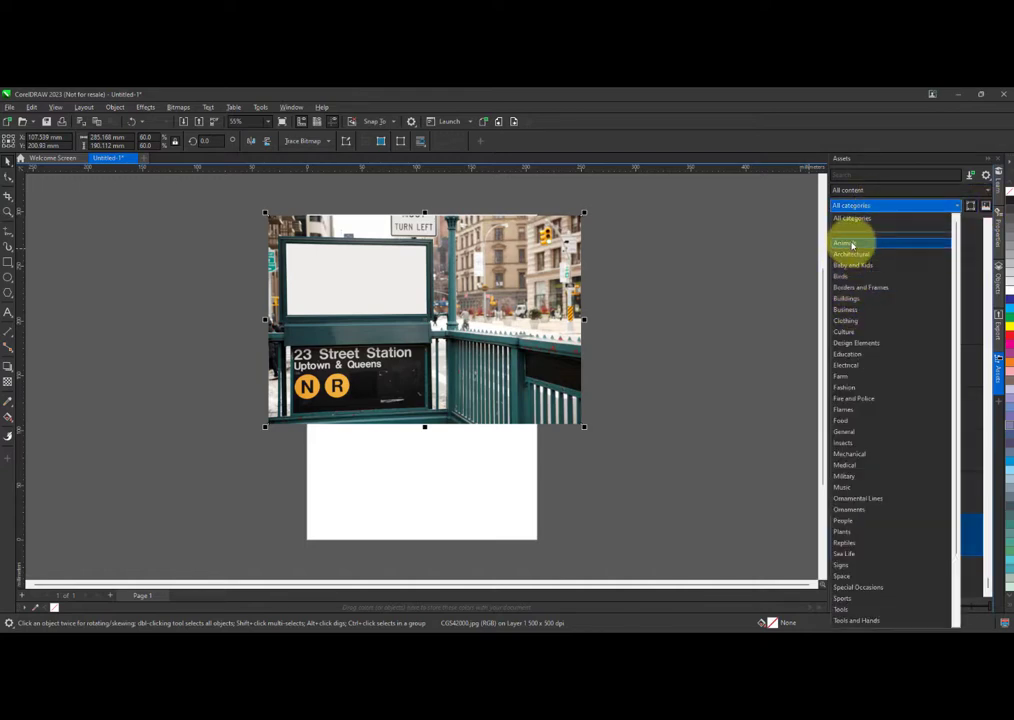
Set the Assets category to Animals and browse toward the bird clipart
{"action": "left_click", "coordinate": [844, 242]}
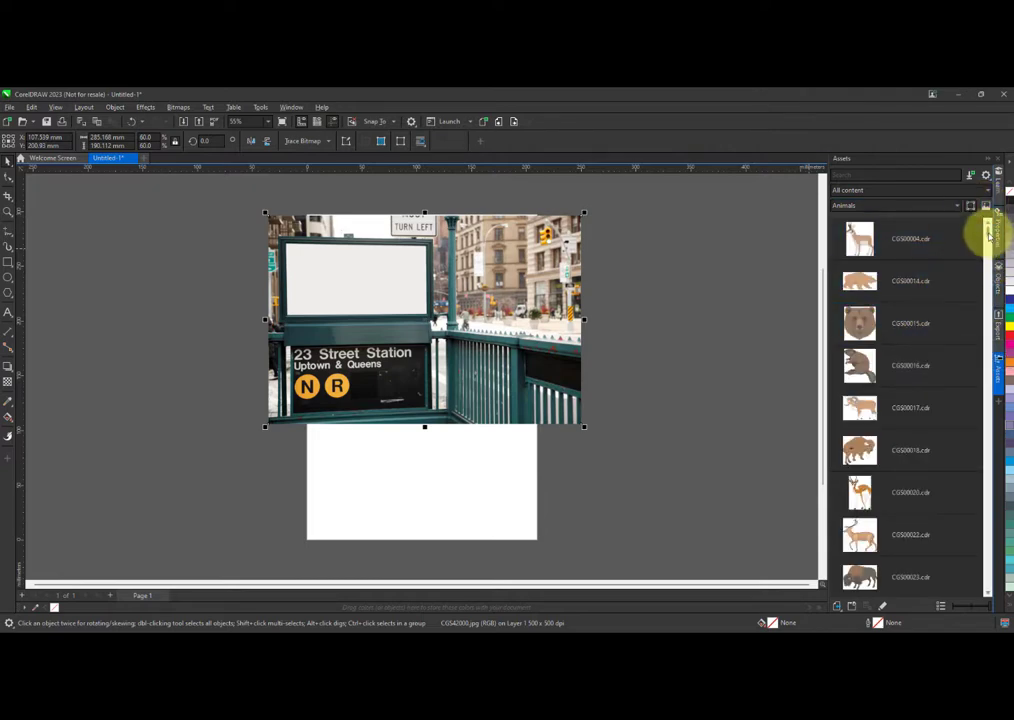
{"action": "scroll", "scroll_direction": "down", "scroll_amount": 3}
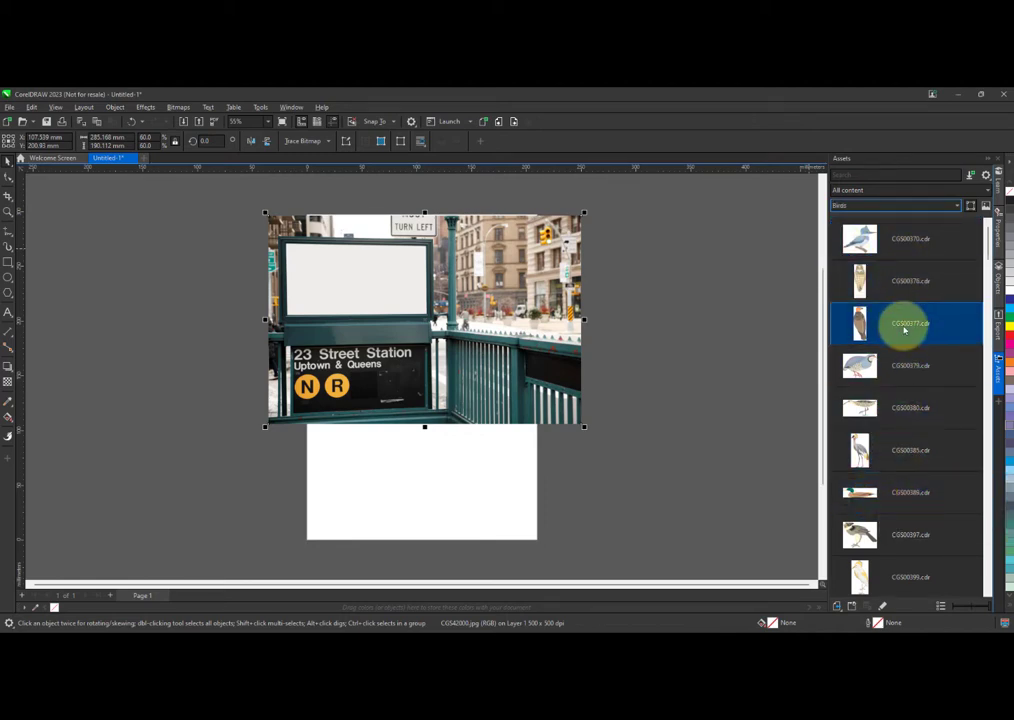
Import the kingfisher illustration from the Assets docker onto the page
{"action": "left_click", "coordinate": [908, 240]}
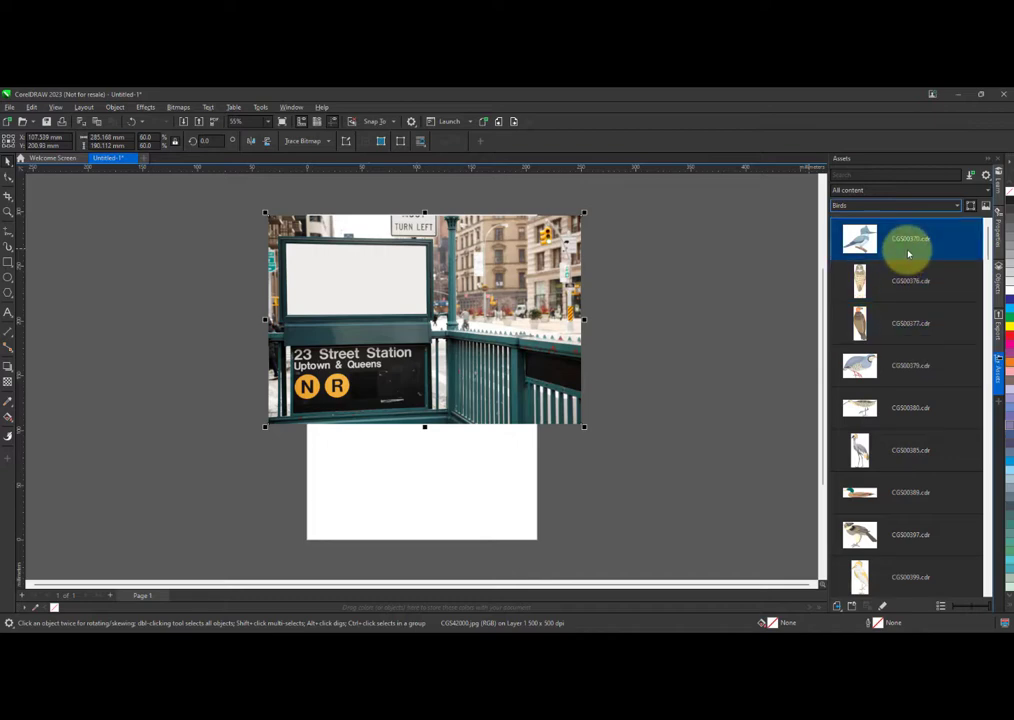
{"action": "right_click", "coordinate": [908, 238]}
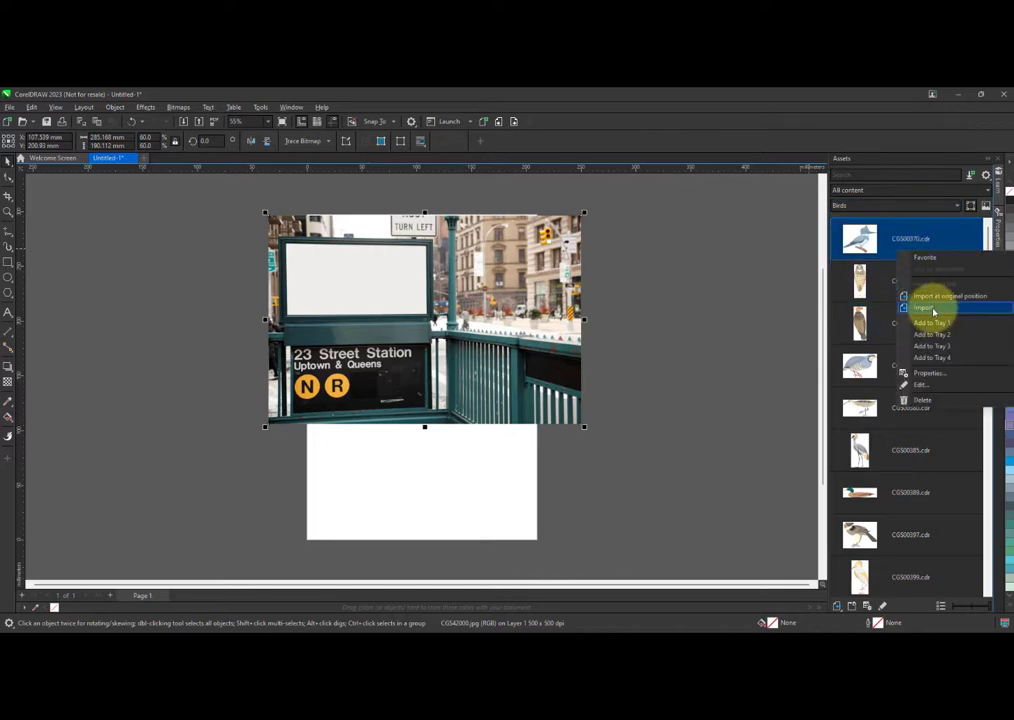
{"action": "left_click", "coordinate": [930, 308]}
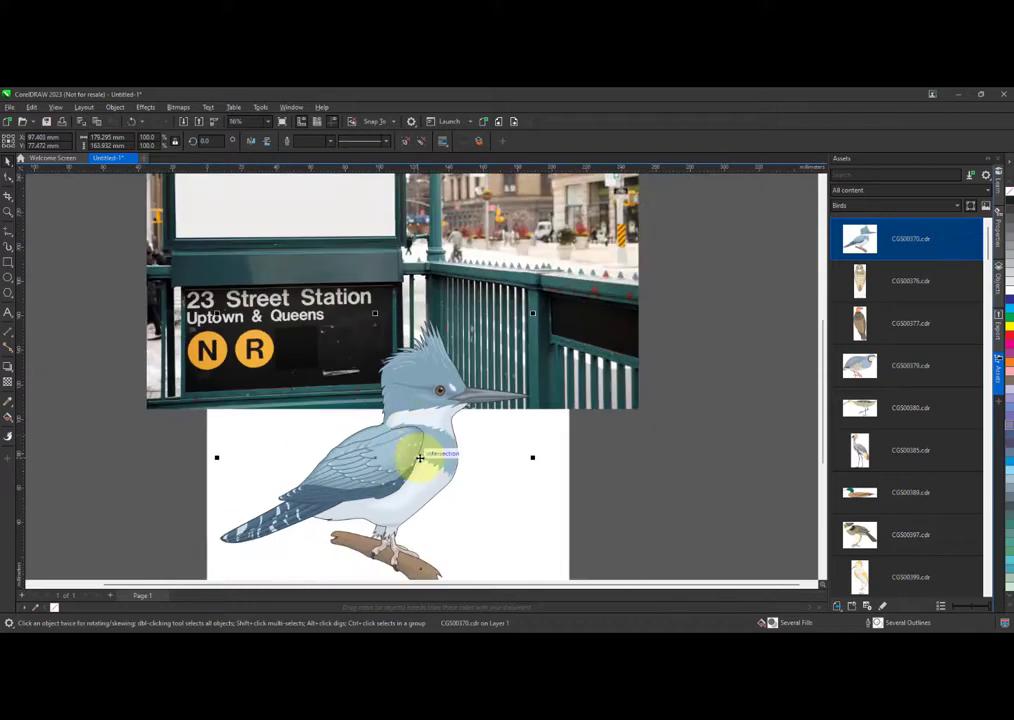
Ungroup the placed kingfisher and select just its eye
{"action": "right_click", "coordinate": [420, 458]}
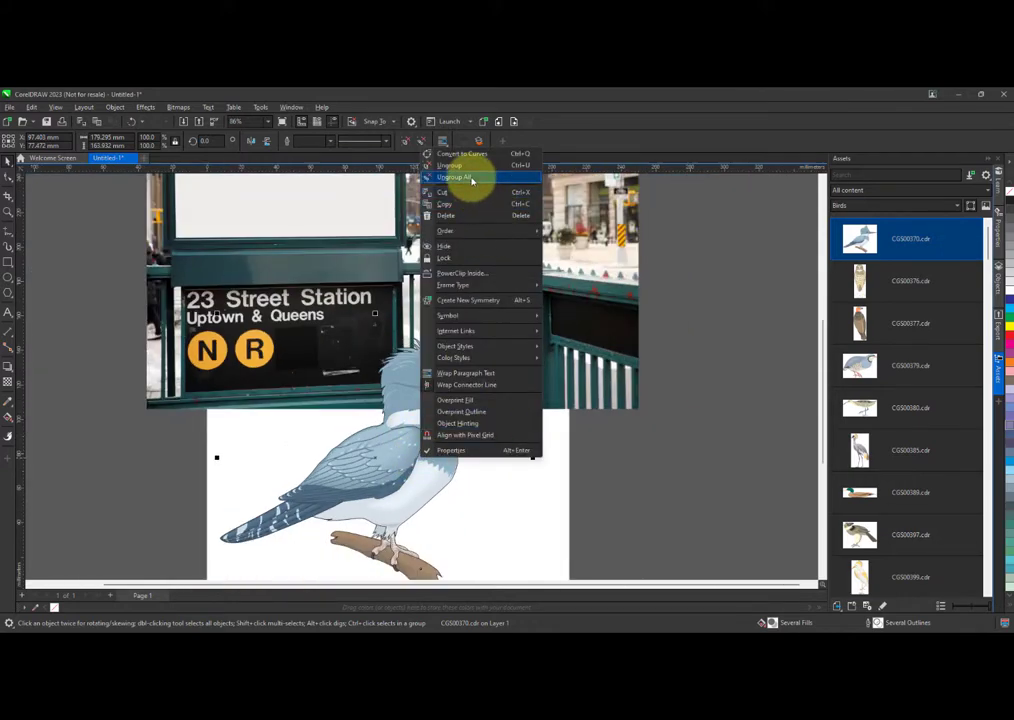
{"action": "left_click", "coordinate": [456, 178]}
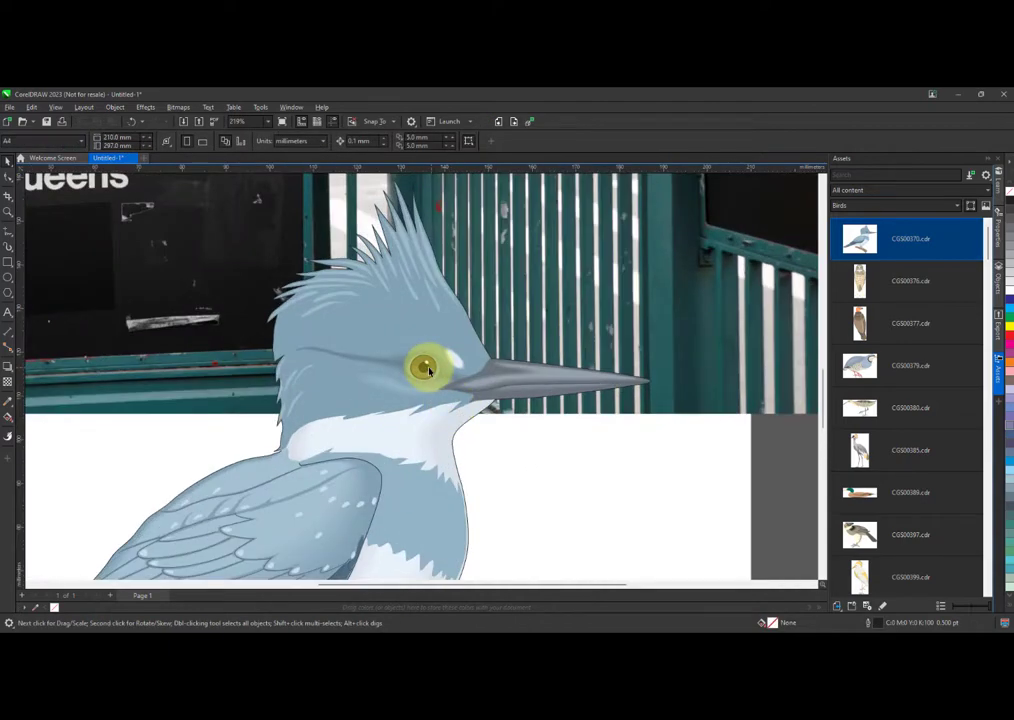
{"action": "left_click", "coordinate": [424, 370]}
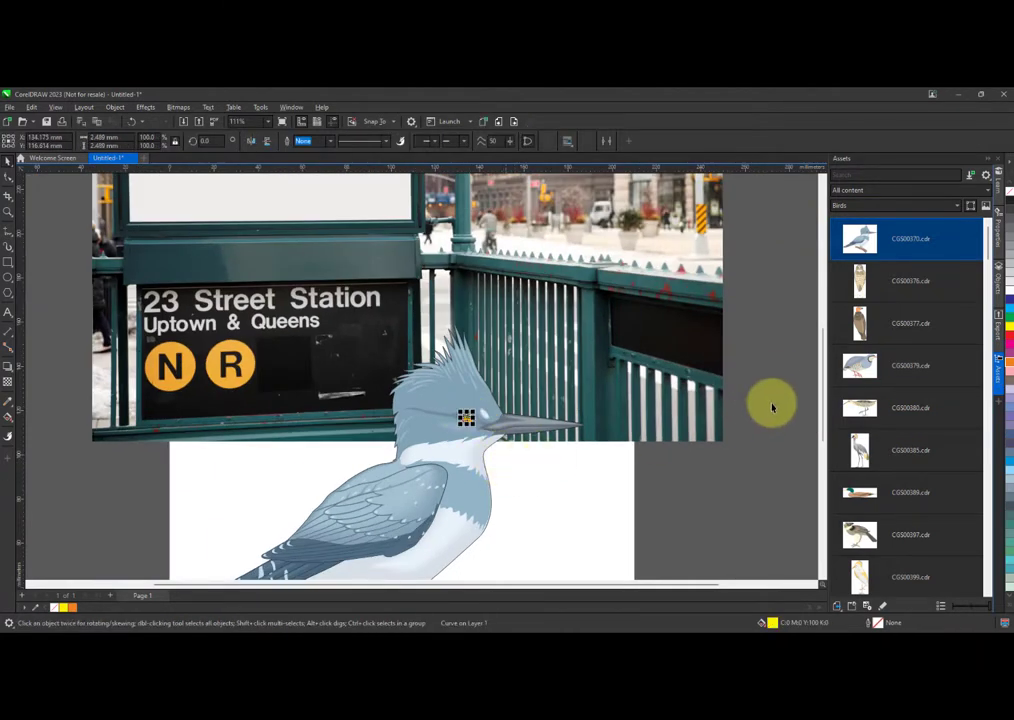
Place the orange-headed bird from Assets beside the kingfisher and ungroup it
{"action": "left_click", "coordinate": [904, 322]}
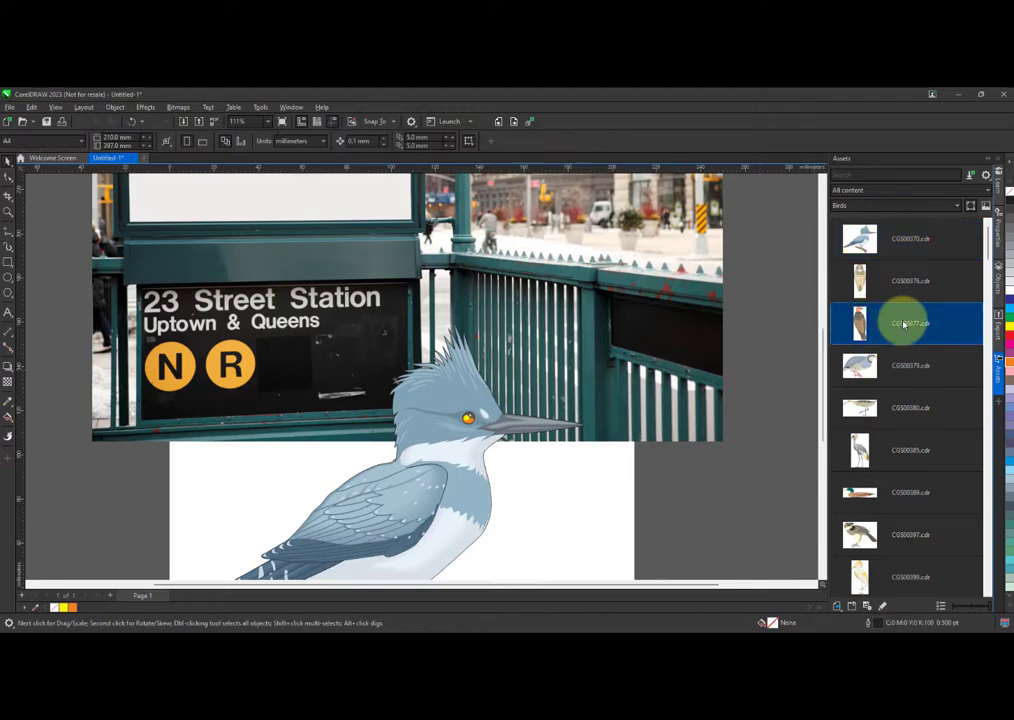
{"action": "mouse_move", "coordinate": [900, 324]}
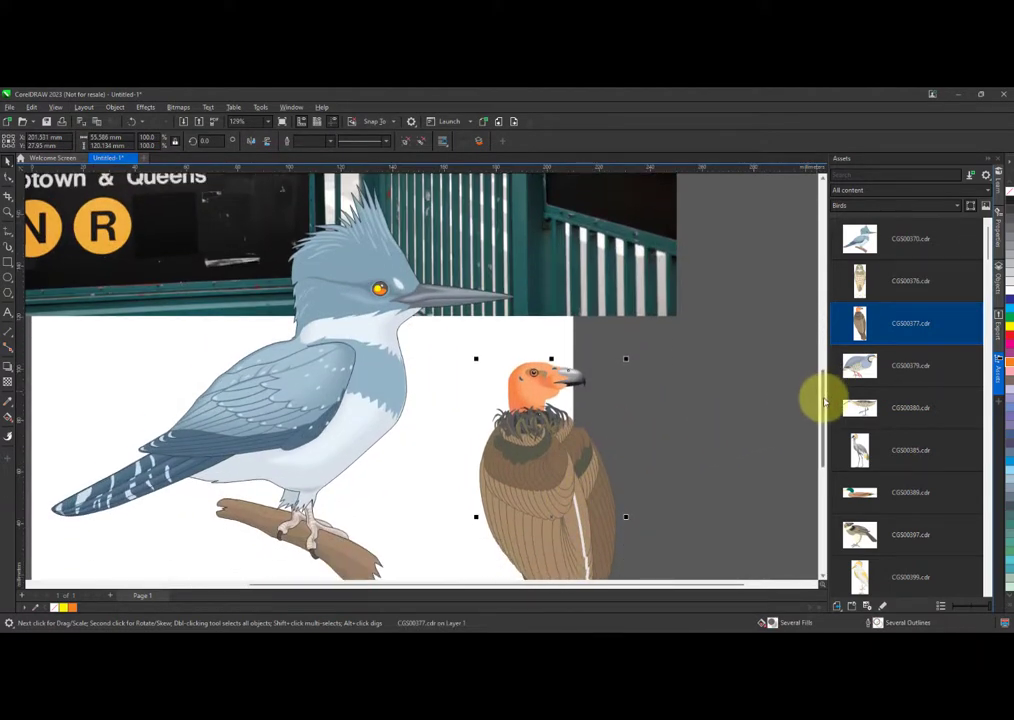
{"action": "right_click", "coordinate": [548, 398]}
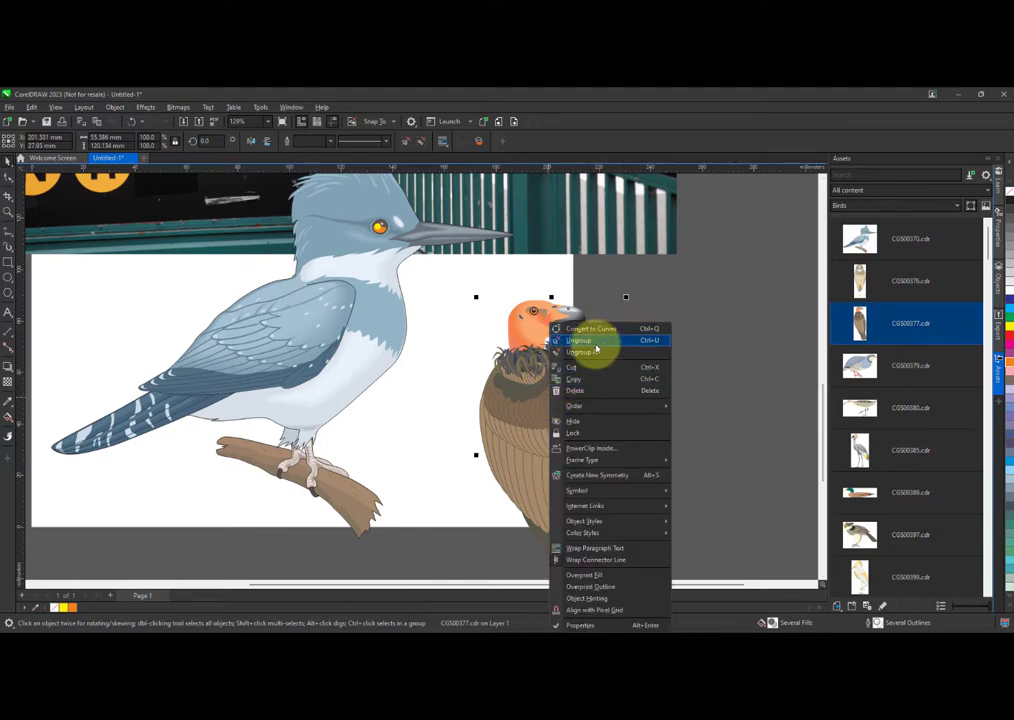
{"action": "left_click", "coordinate": [578, 340]}
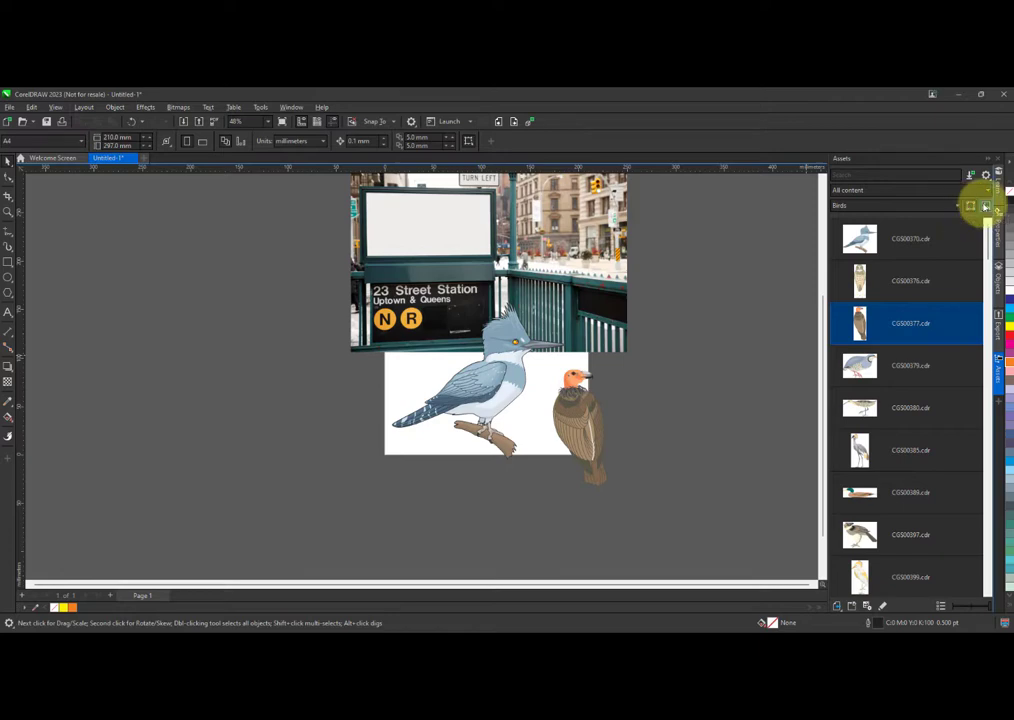
{"action": "mouse_move", "coordinate": [984, 206]}
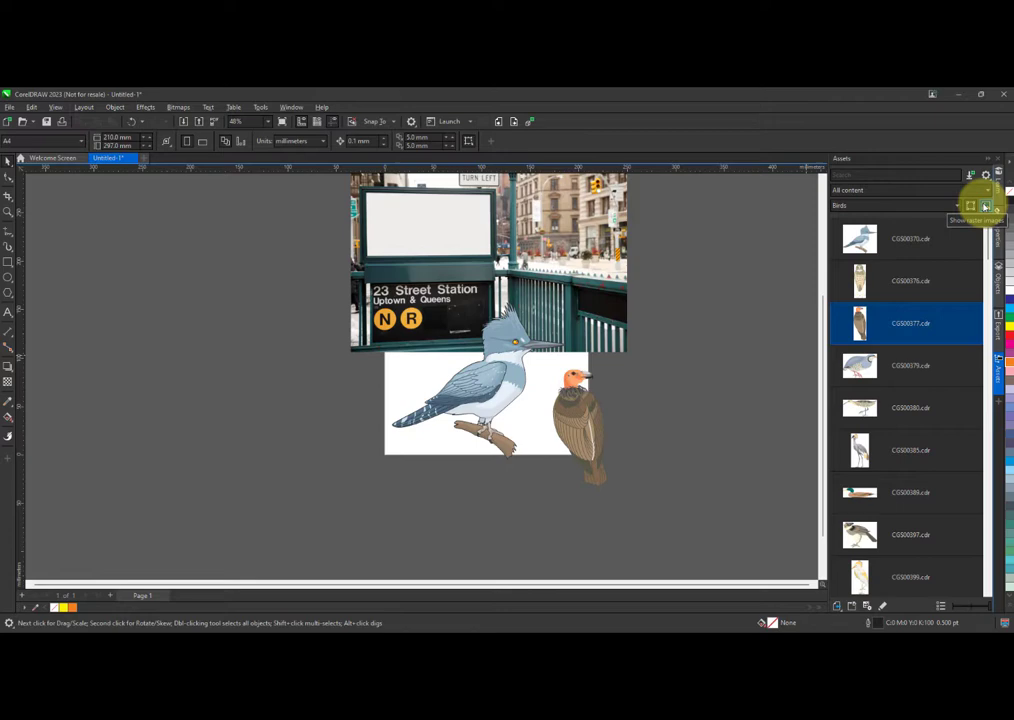